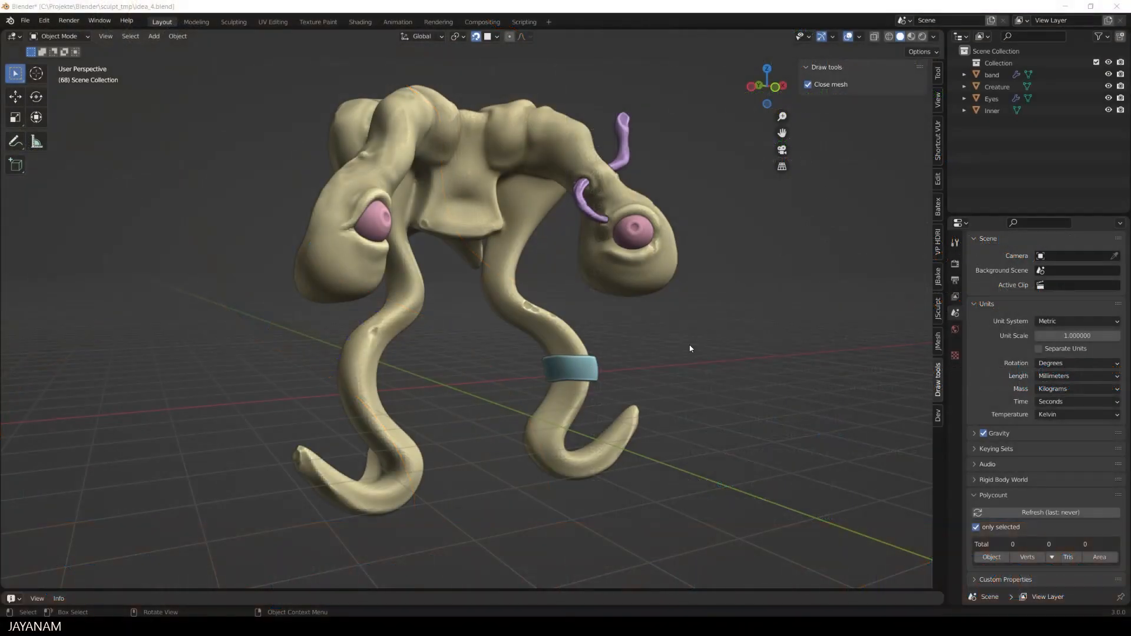
{"action": "mouse_move", "coordinate": [830, 84]}
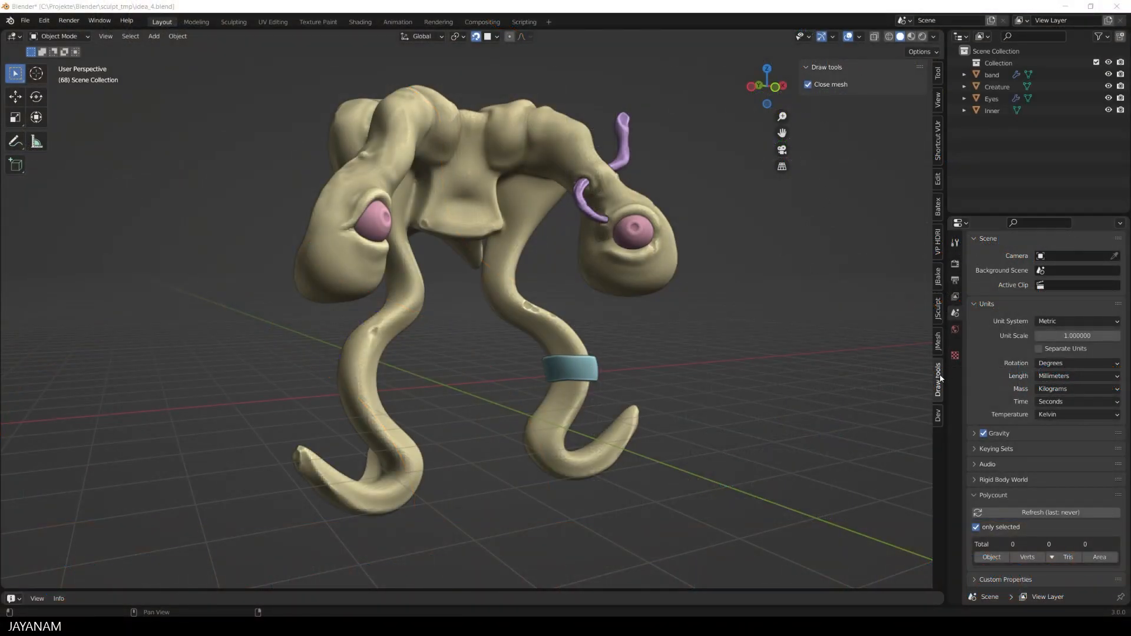
- Draw points on the creature's leg, enable Flip Normals on the strip and return to Object Mode
{"action": "left_click", "coordinate": [808, 84]}
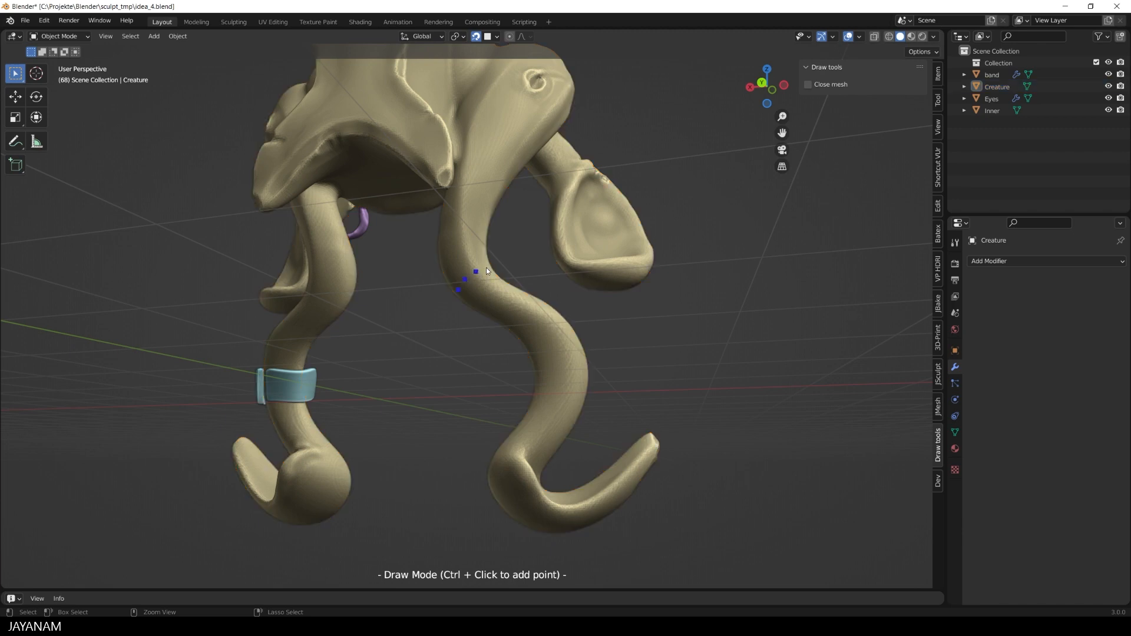
{"action": "left_click", "coordinate": [485, 267]}
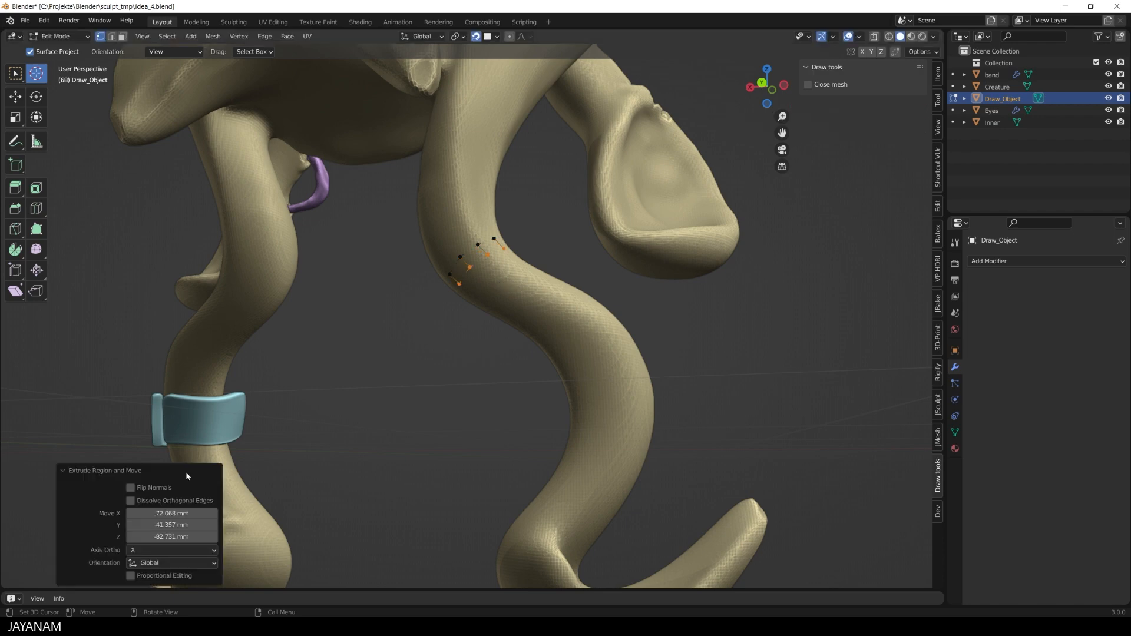
{"action": "left_click", "coordinate": [131, 488]}
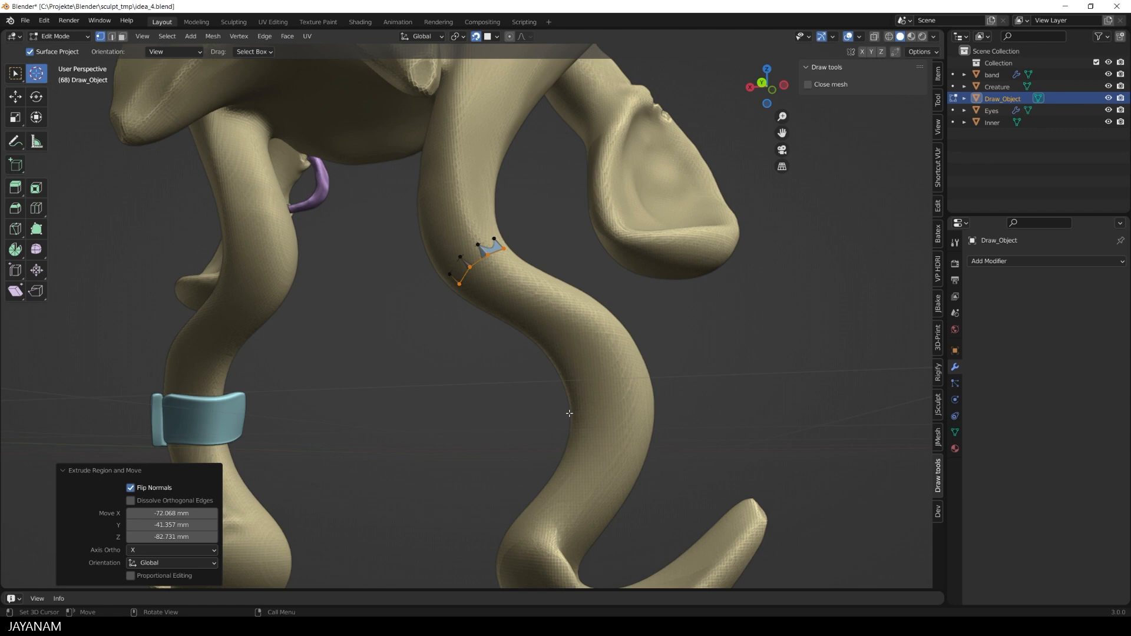
{"action": "mouse_move", "coordinate": [564, 381]}
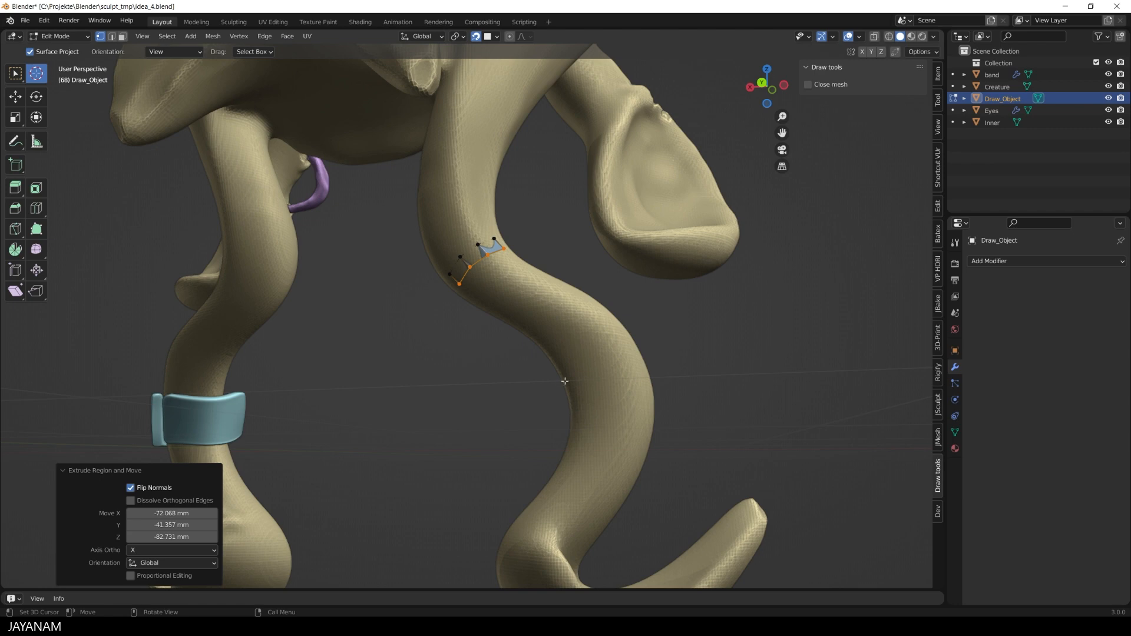
{"action": "key", "text": "Tab"}
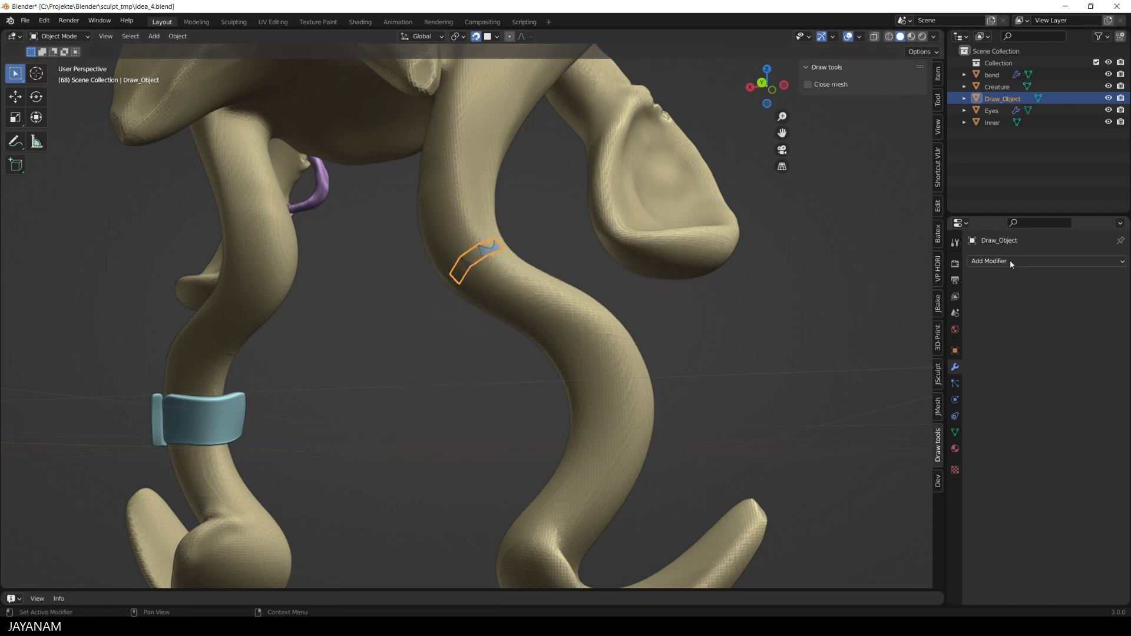
- Add a Shrinkwrap modifier to Draw_Object with Above Surface snapping onto Creature at 30 mm offset
{"action": "left_click", "coordinate": [989, 261]}
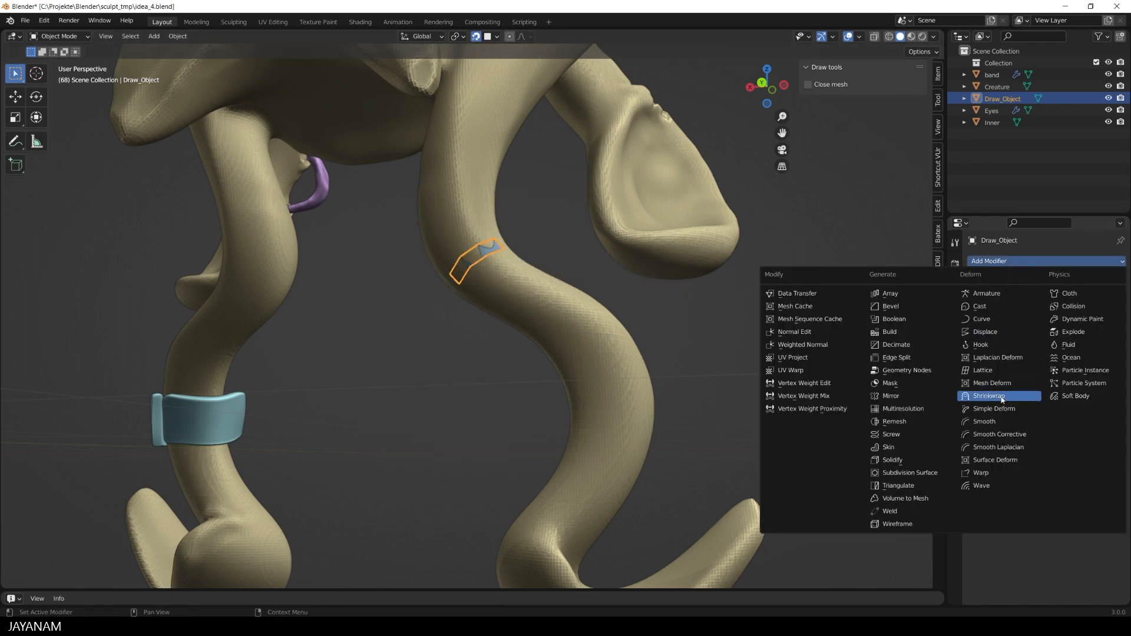
{"action": "left_click", "coordinate": [987, 395]}
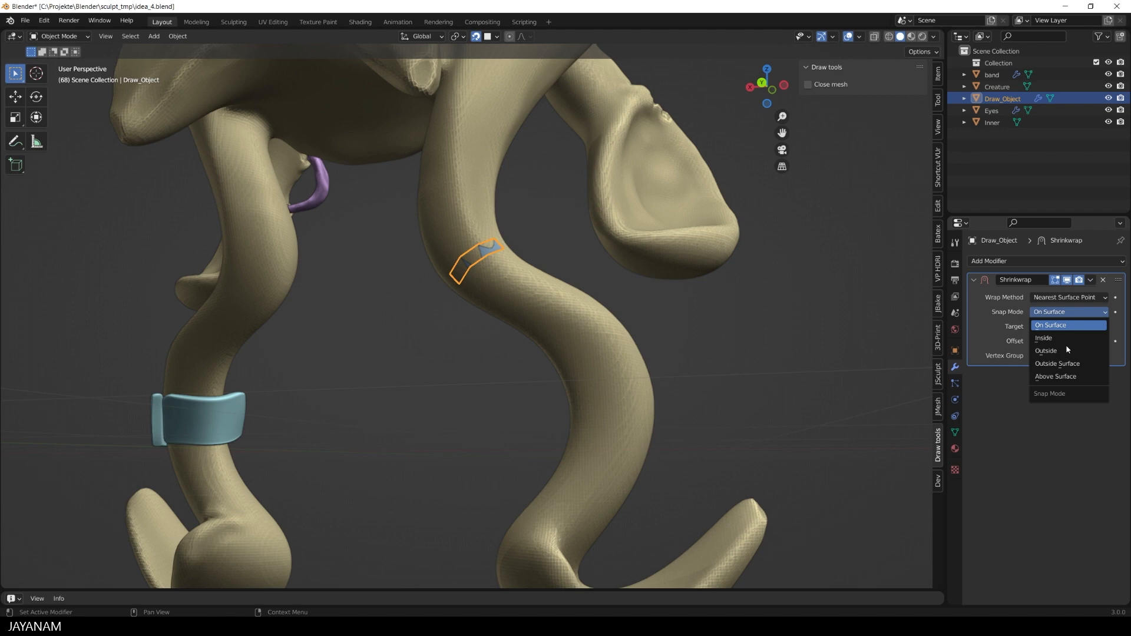
{"action": "left_click", "coordinate": [1055, 376]}
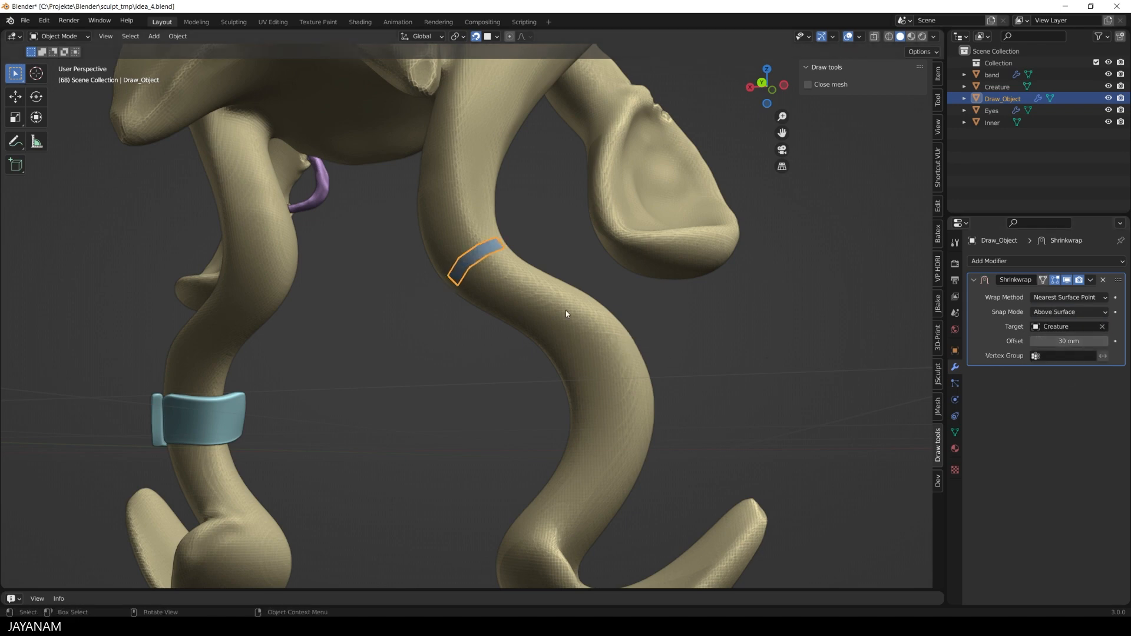
{"action": "key", "text": "Tab"}
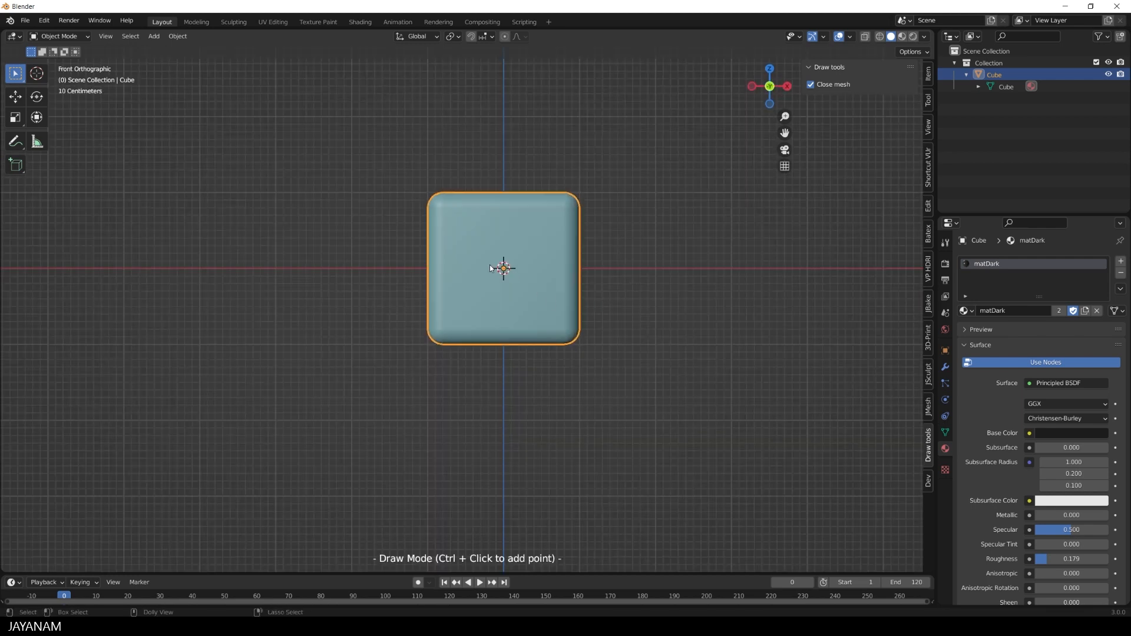
- Place three points over the cube's front to create a triangular Draw_Object face
{"action": "left_click", "coordinate": [450, 219]}
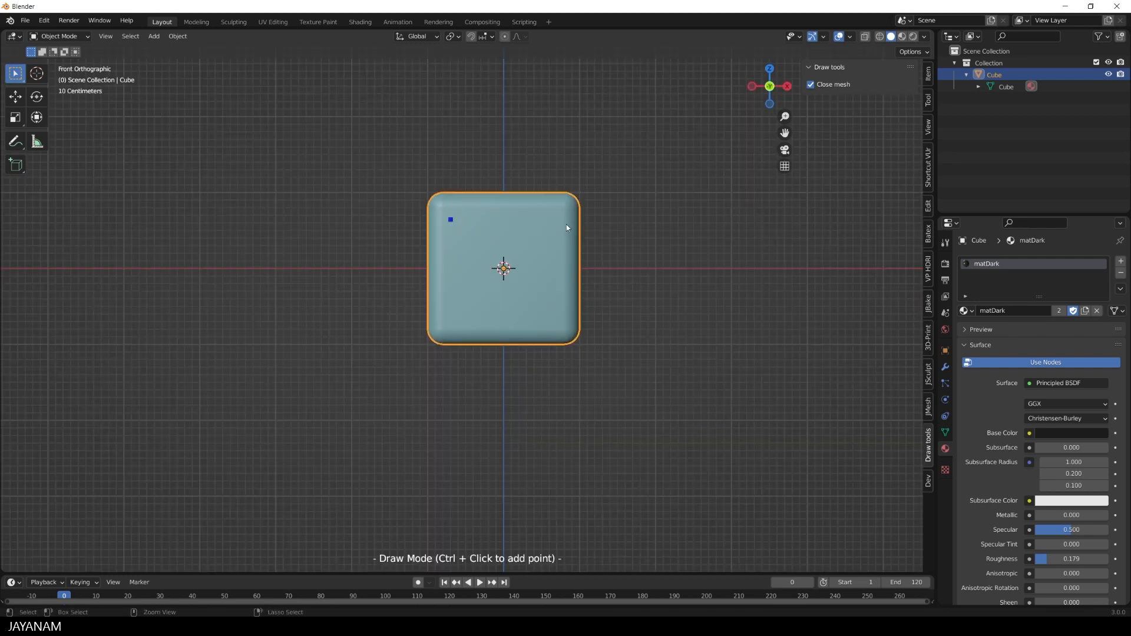
{"action": "left_click", "coordinate": [552, 218]}
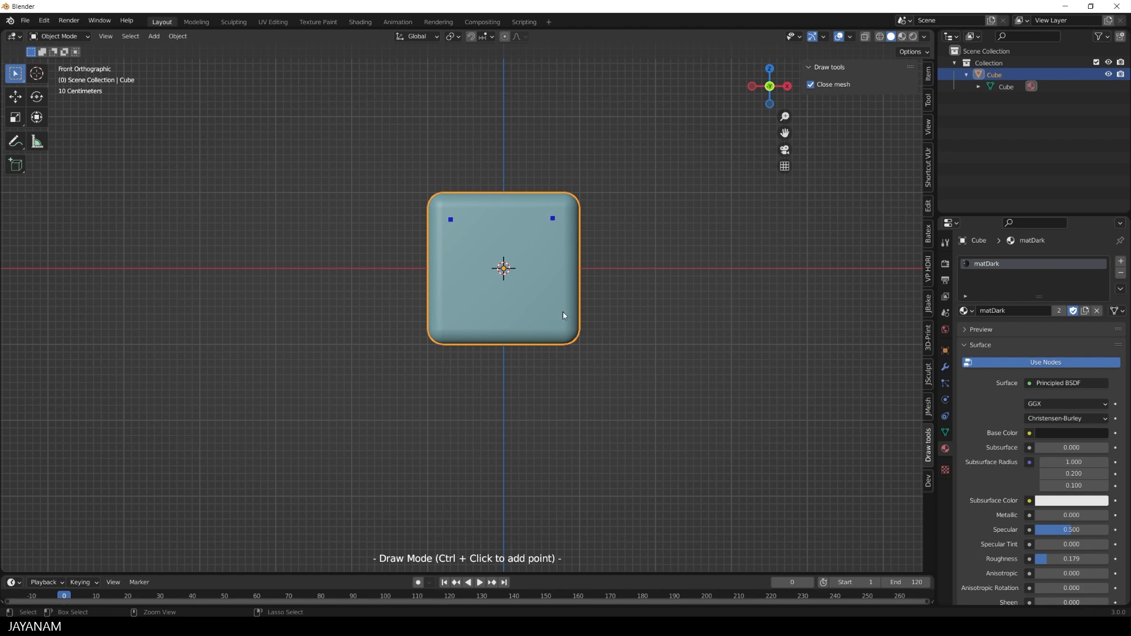
{"action": "left_click", "coordinate": [562, 315]}
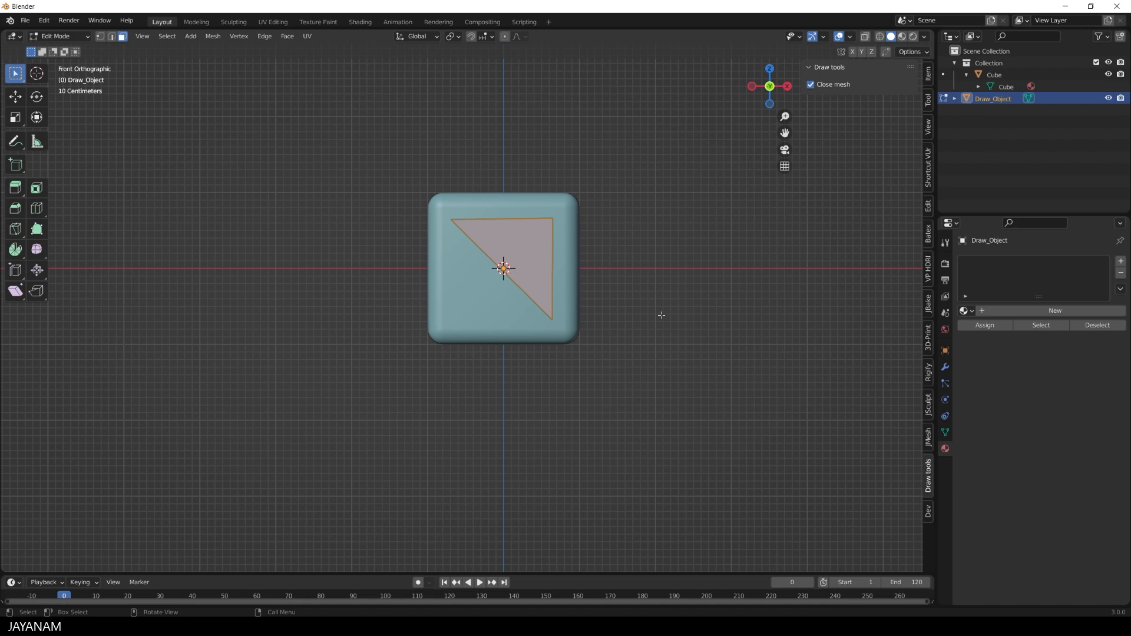
{"action": "left_click_drag", "start_coordinate": [505, 288], "coordinate": [563, 317]}
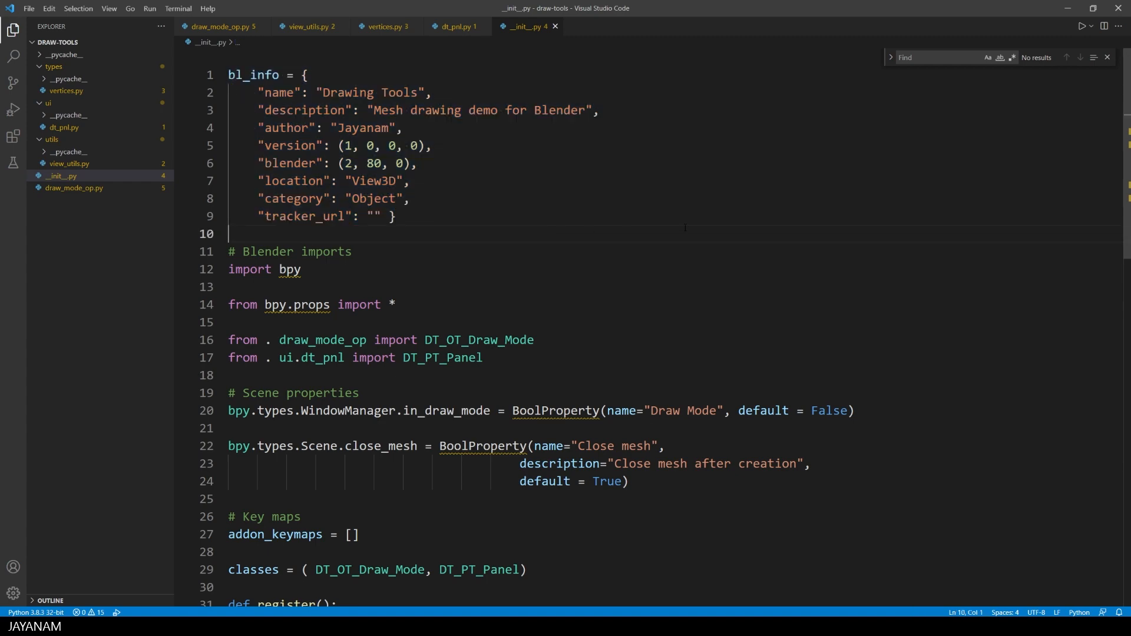
{"action": "scroll", "scroll_direction": "down", "scroll_amount": 3}
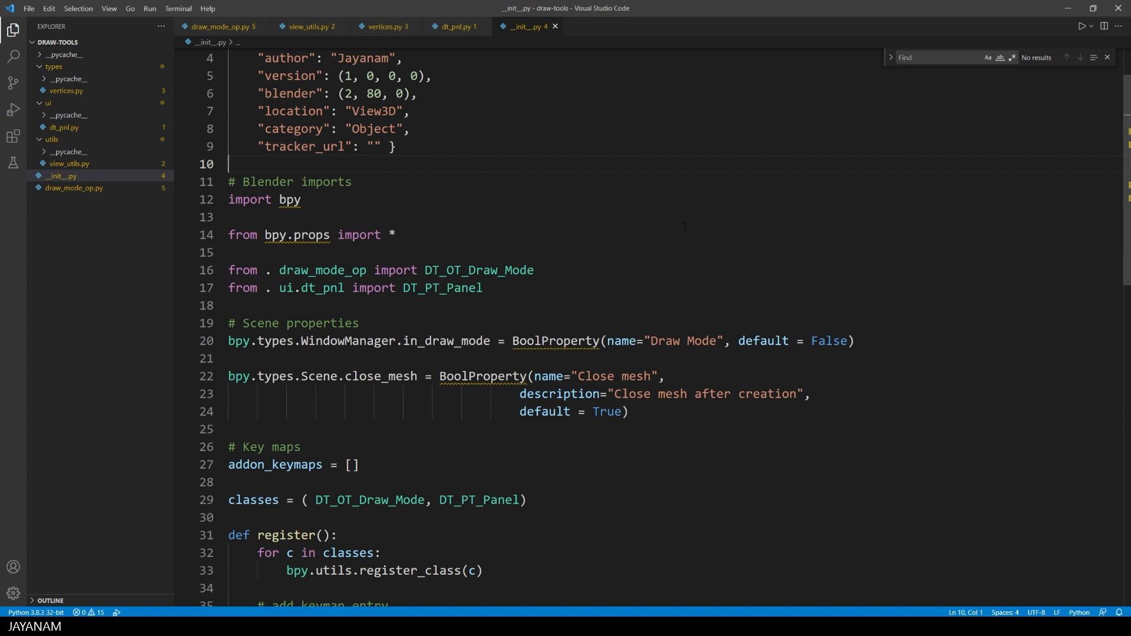
{"action": "left_click_drag", "start_coordinate": [228, 269], "coordinate": [483, 286]}
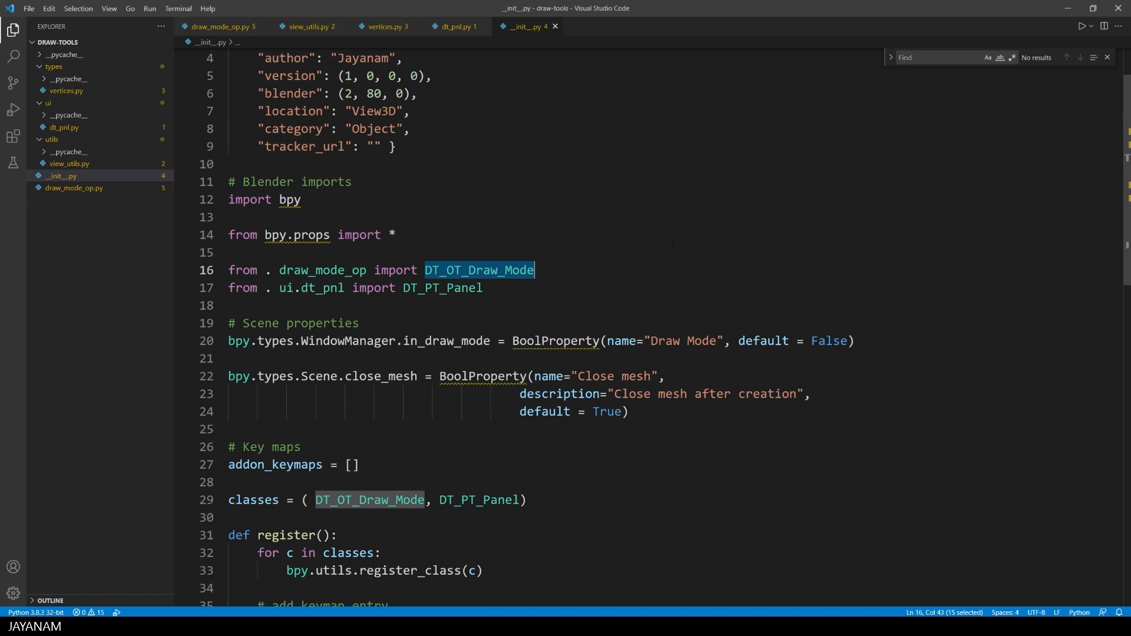
{"action": "double_click", "coordinate": [442, 287]}
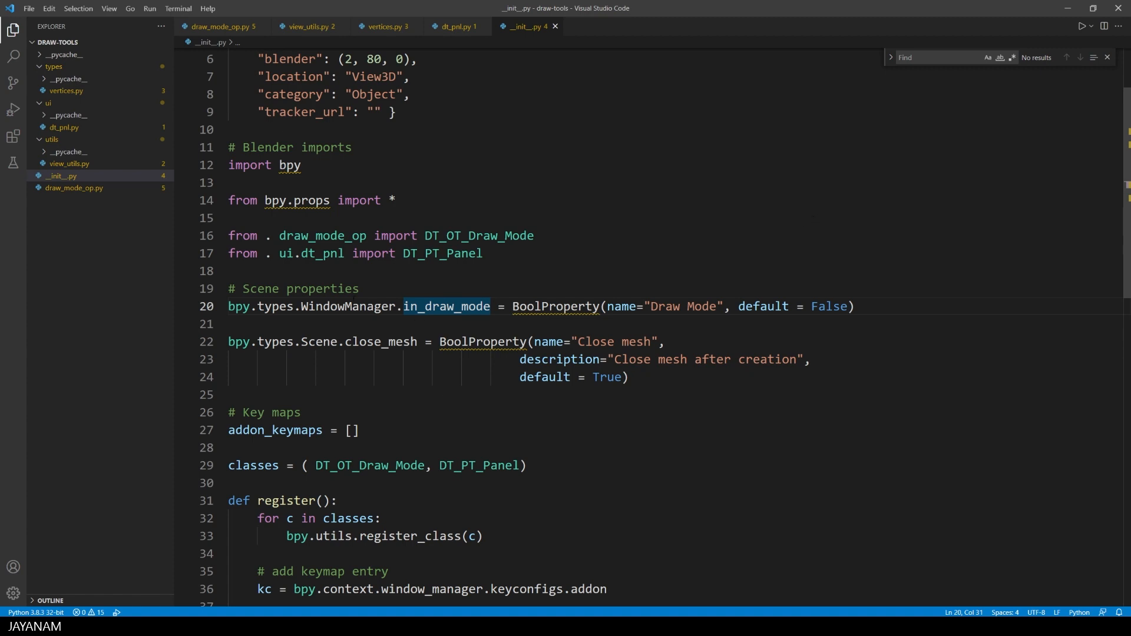
{"action": "double_click", "coordinate": [350, 306]}
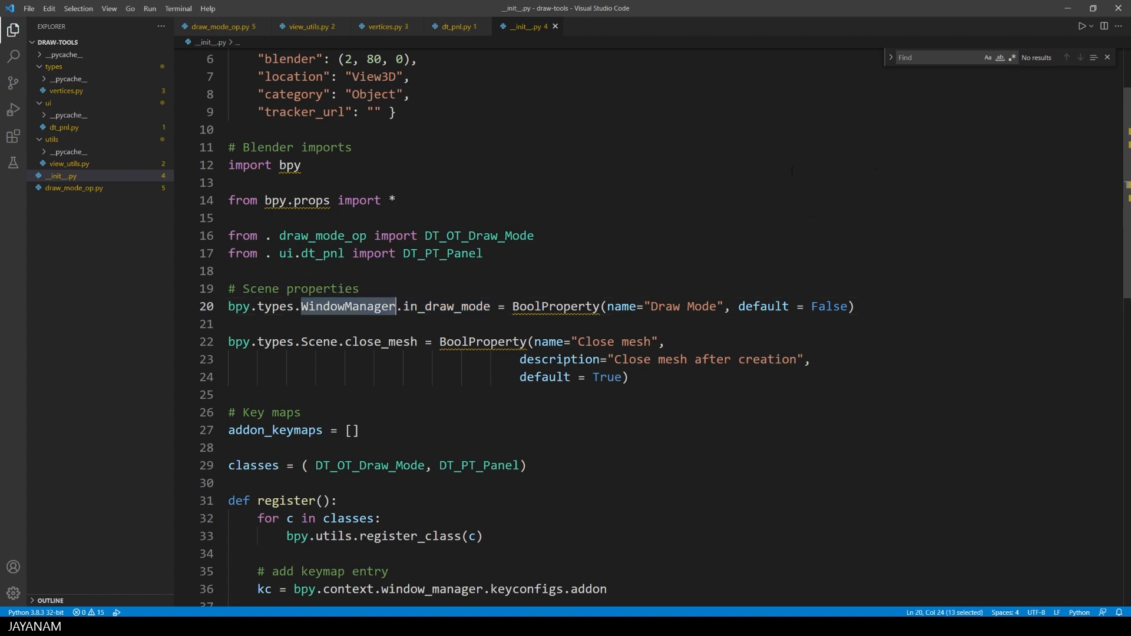
{"action": "double_click", "coordinate": [380, 341]}
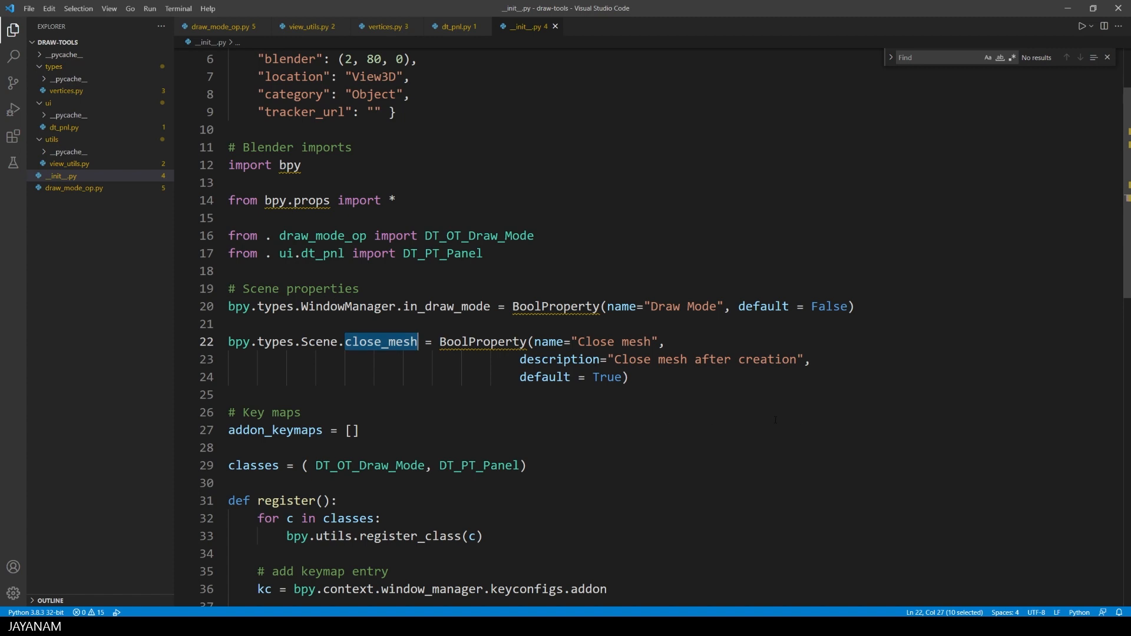
{"action": "scroll", "scroll_direction": "down", "scroll_amount": 3}
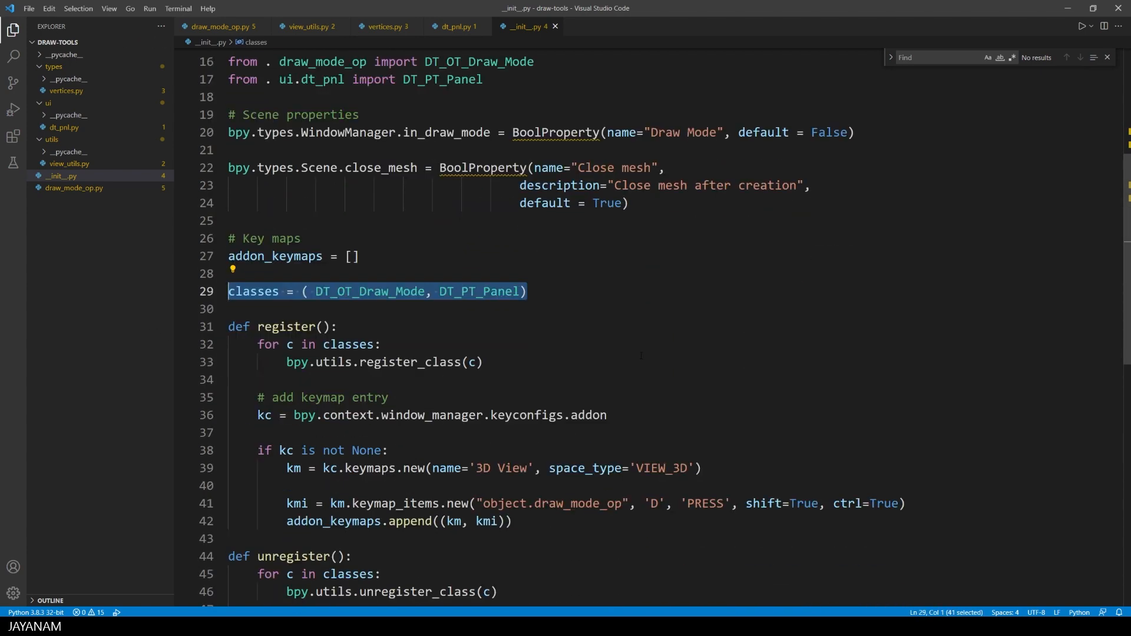
{"action": "double_click", "coordinate": [415, 362]}
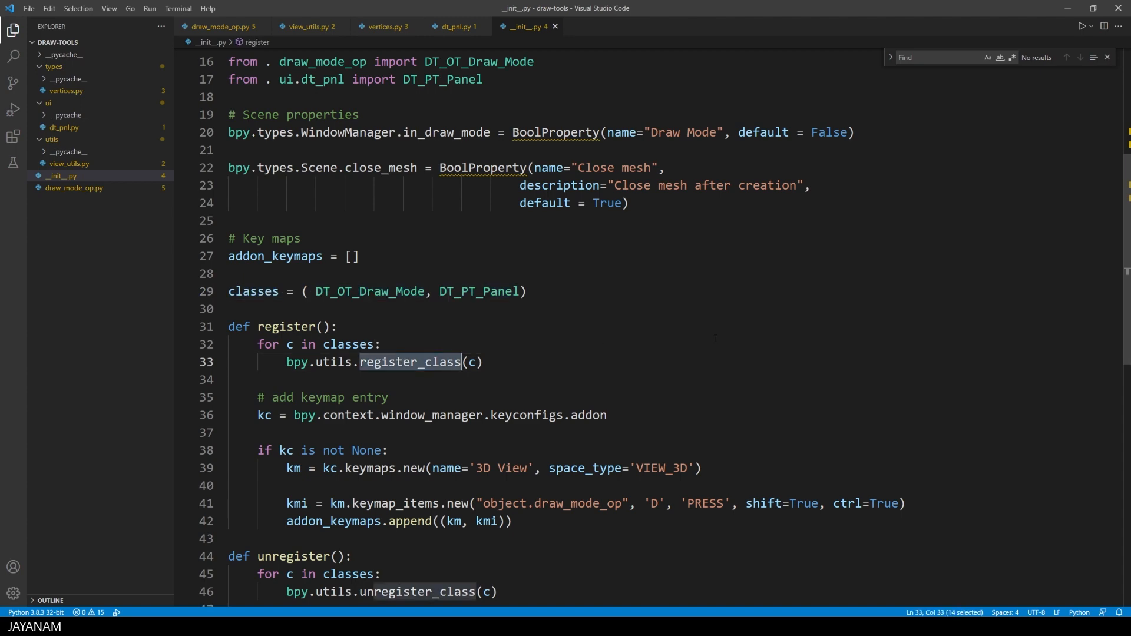
{"action": "scroll", "scroll_direction": "down", "scroll_amount": 3}
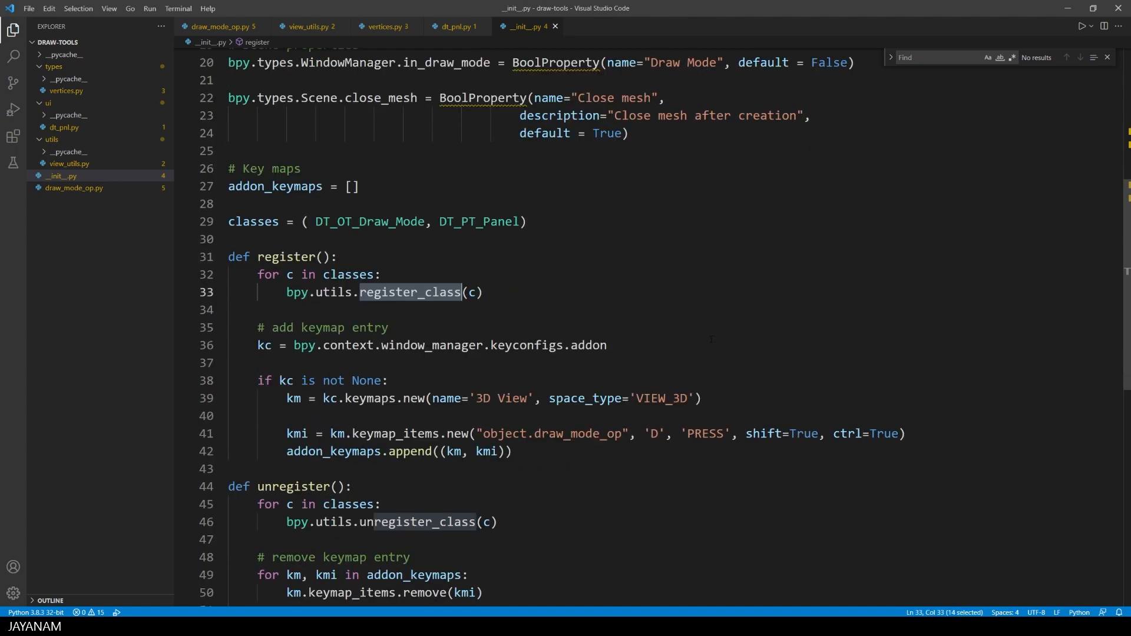
{"action": "scroll", "scroll_direction": "down", "scroll_amount": 3}
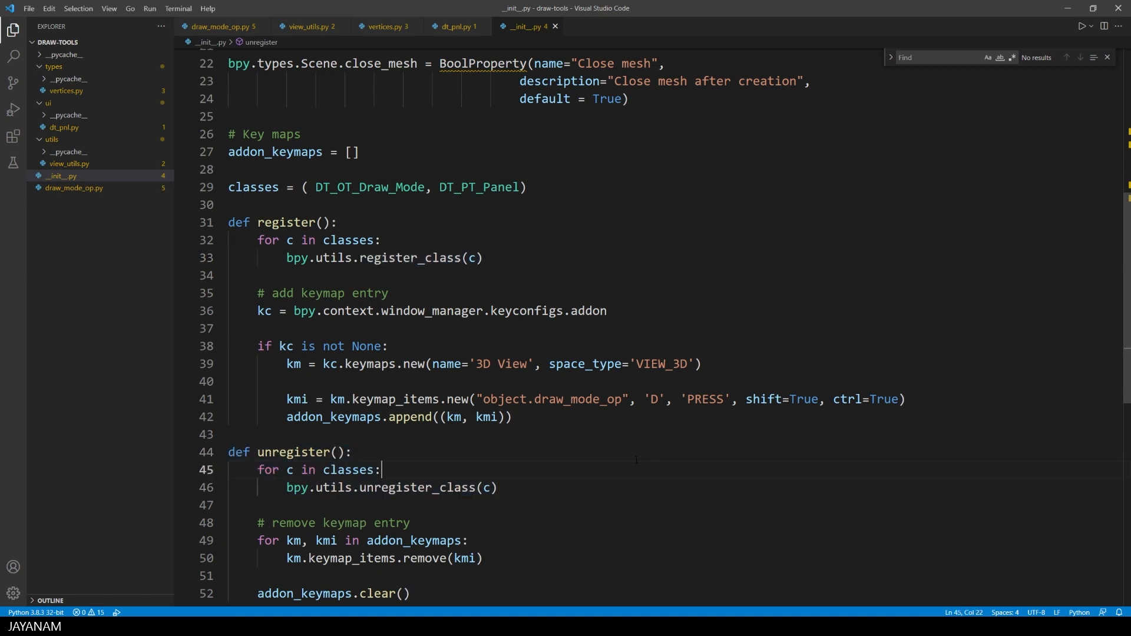
{"action": "double_click", "coordinate": [527, 311]}
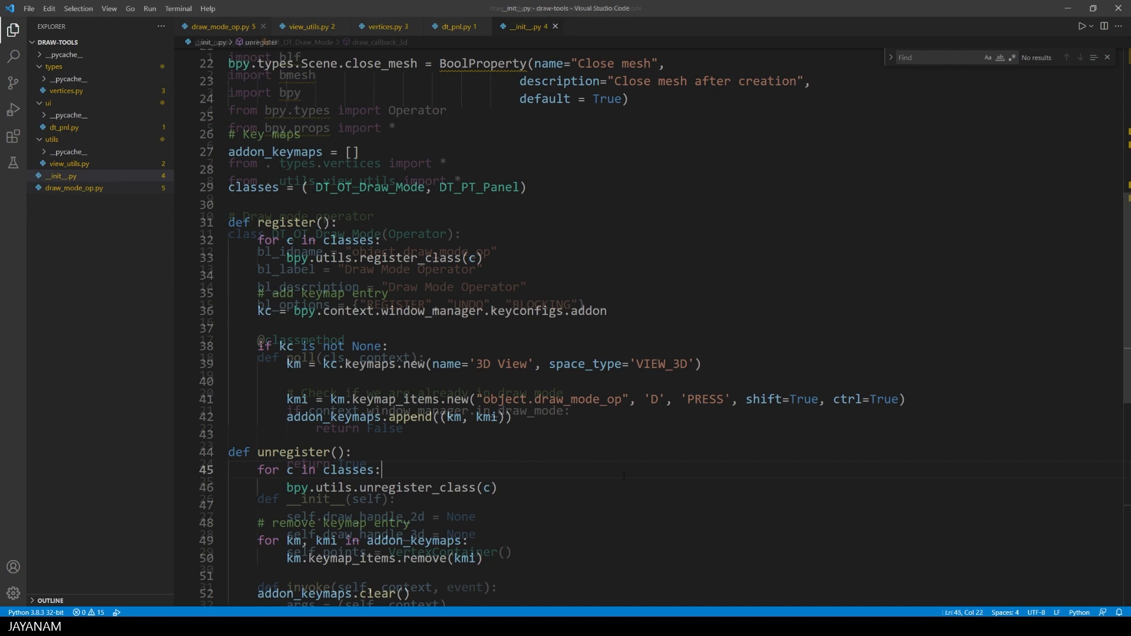
{"action": "left_click", "coordinate": [219, 27]}
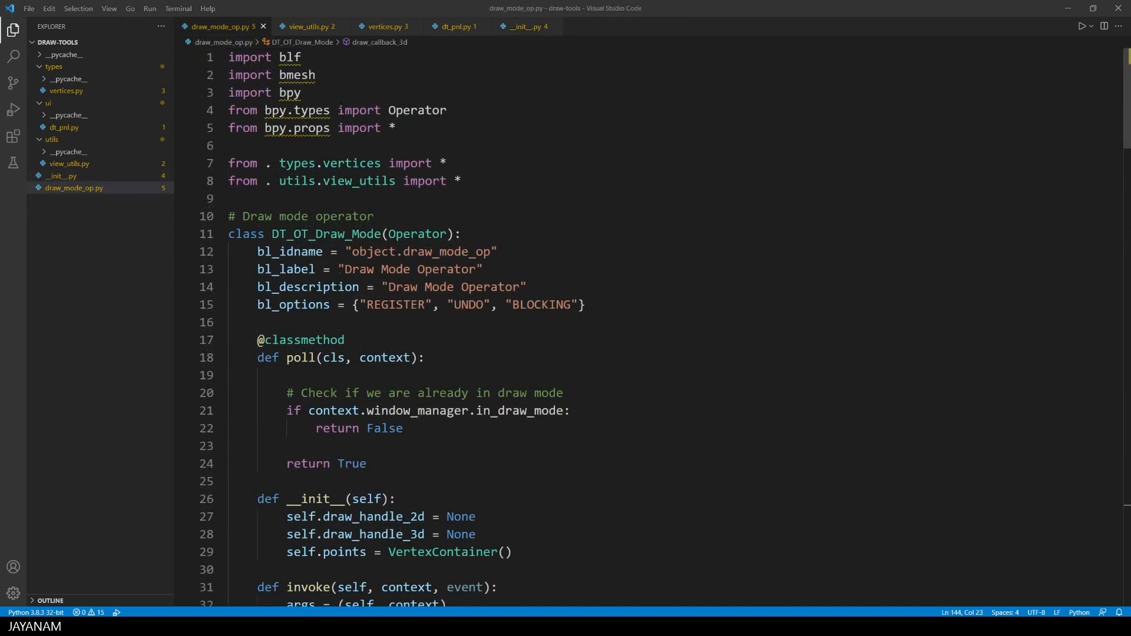
{"action": "double_click", "coordinate": [290, 58]}
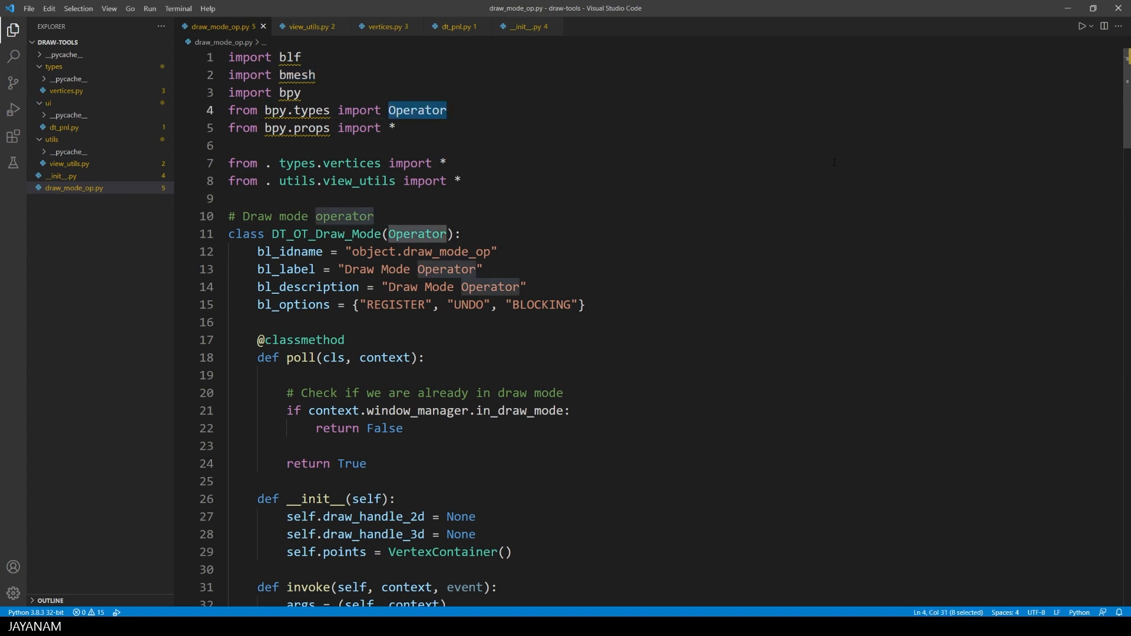
{"action": "left_click_drag", "start_coordinate": [228, 163], "coordinate": [462, 186]}
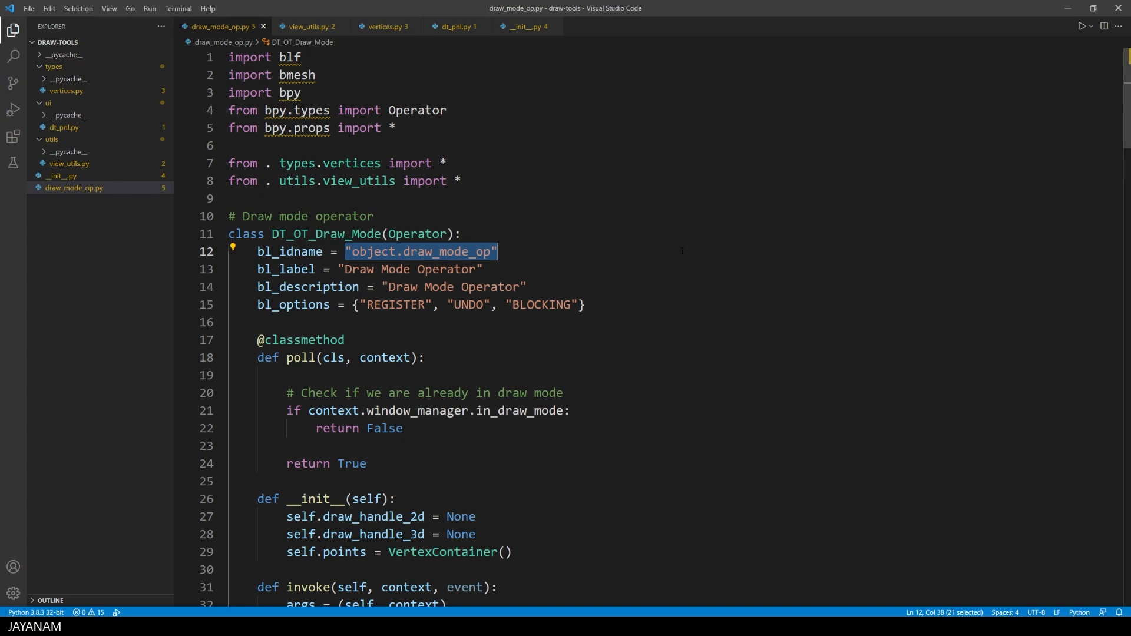
{"action": "scroll", "scroll_direction": "down", "scroll_amount": 3}
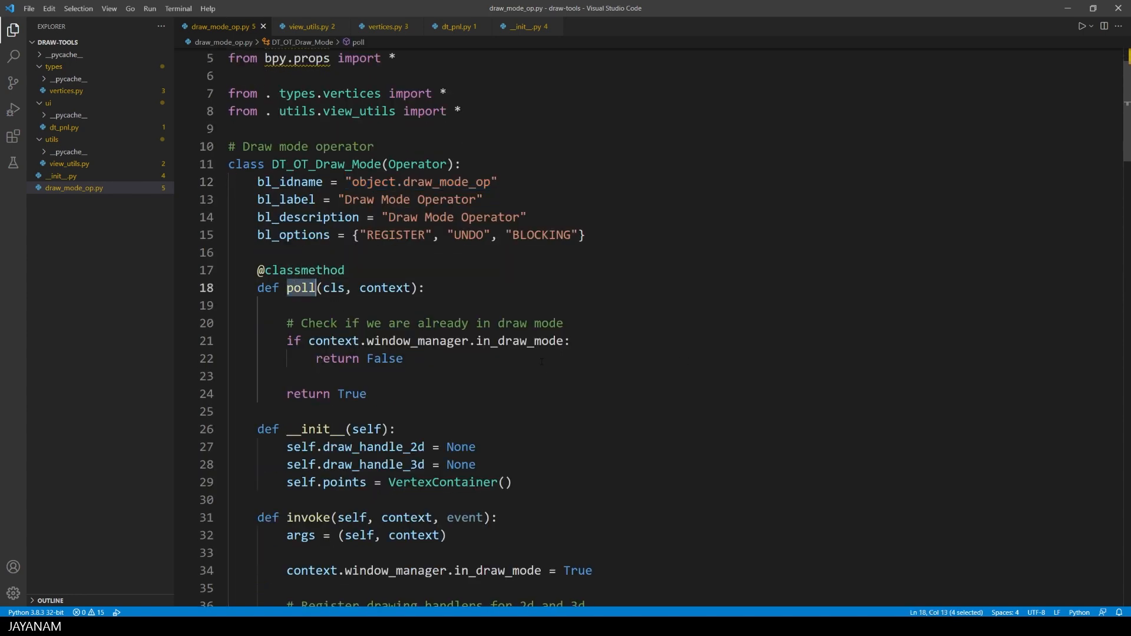
{"action": "double_click", "coordinate": [521, 341]}
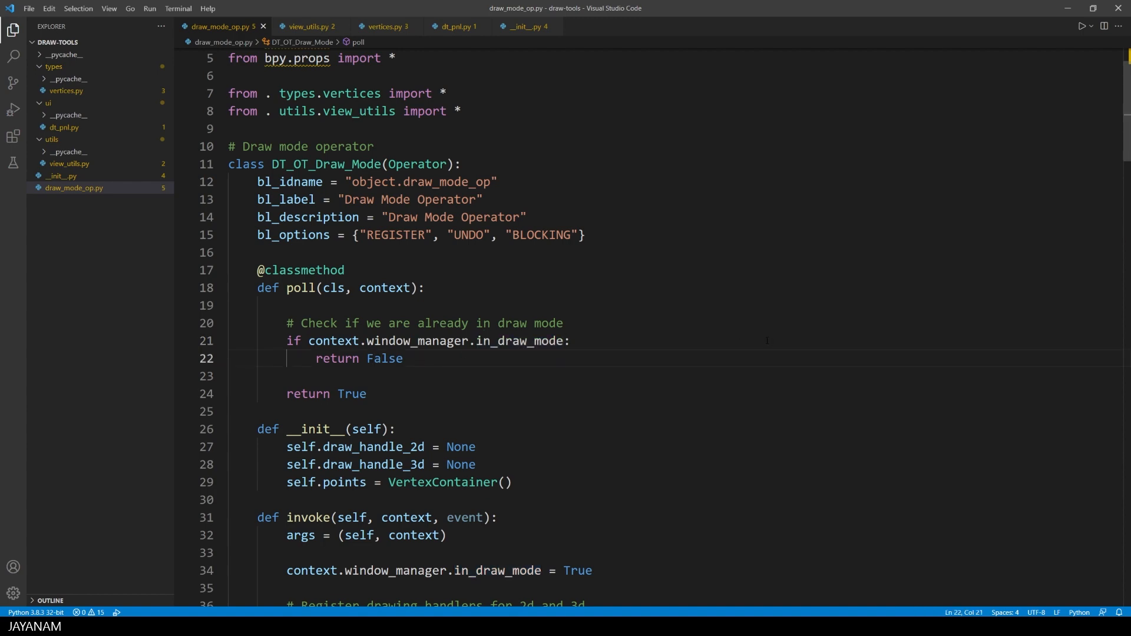
{"action": "scroll", "scroll_direction": "down", "scroll_amount": 3}
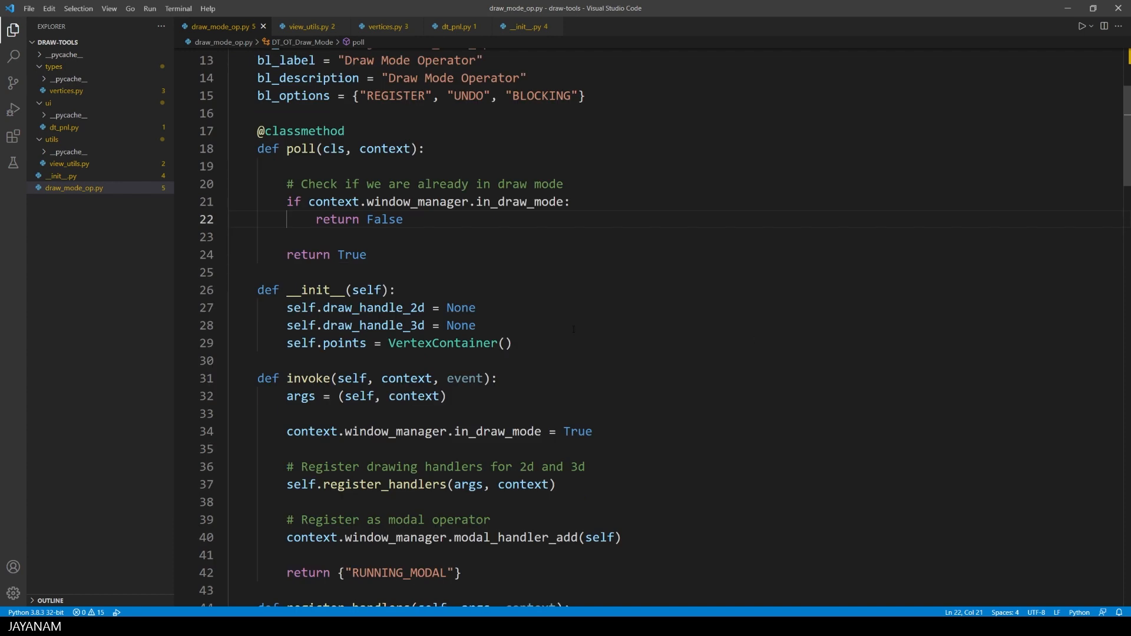
{"action": "double_click", "coordinate": [315, 289]}
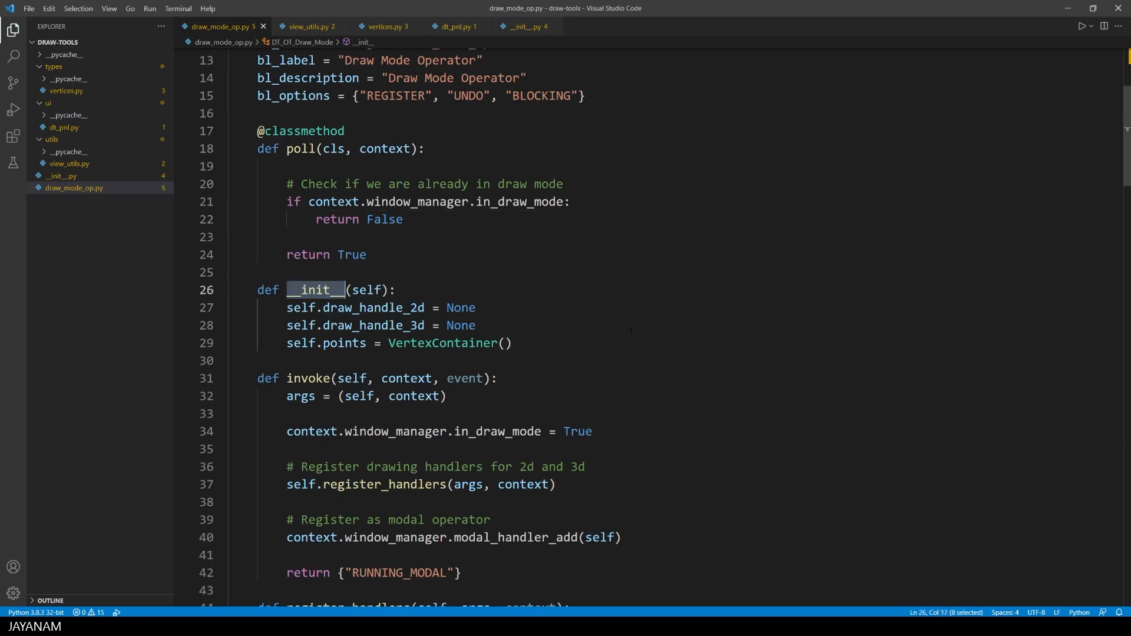
{"action": "double_click", "coordinate": [373, 308]}
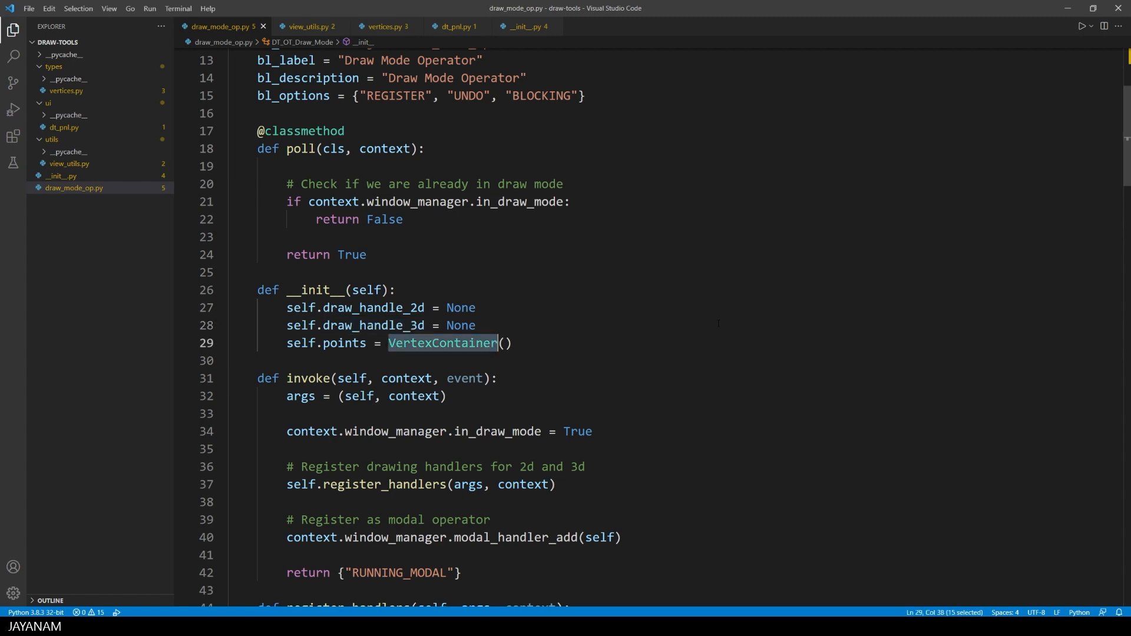
{"action": "scroll", "scroll_direction": "down", "scroll_amount": 3}
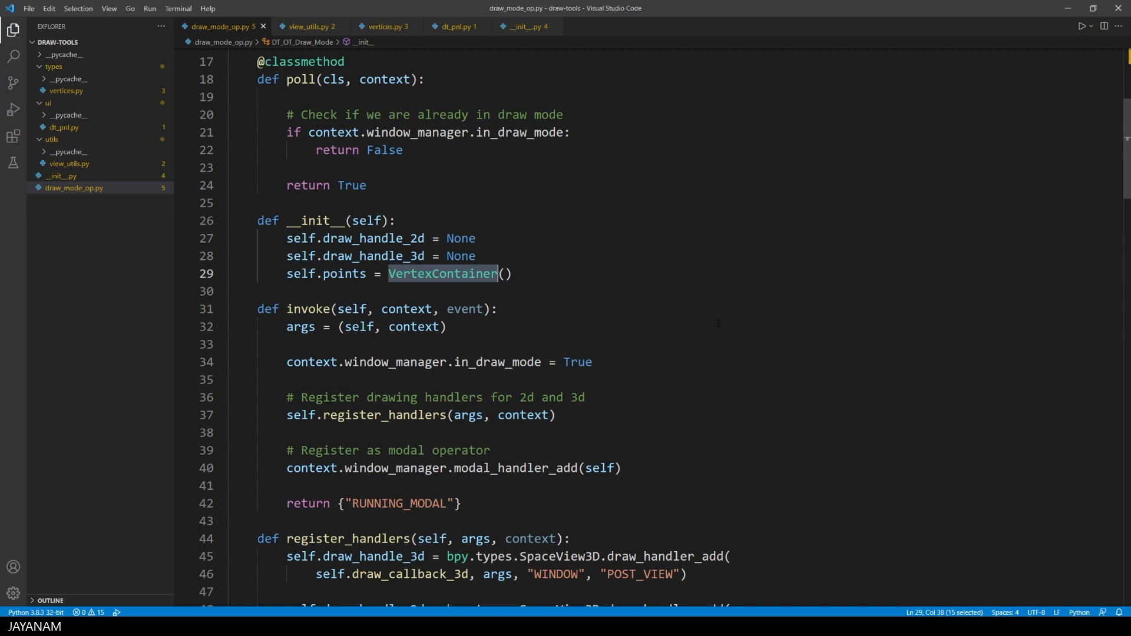
{"action": "double_click", "coordinate": [308, 309]}
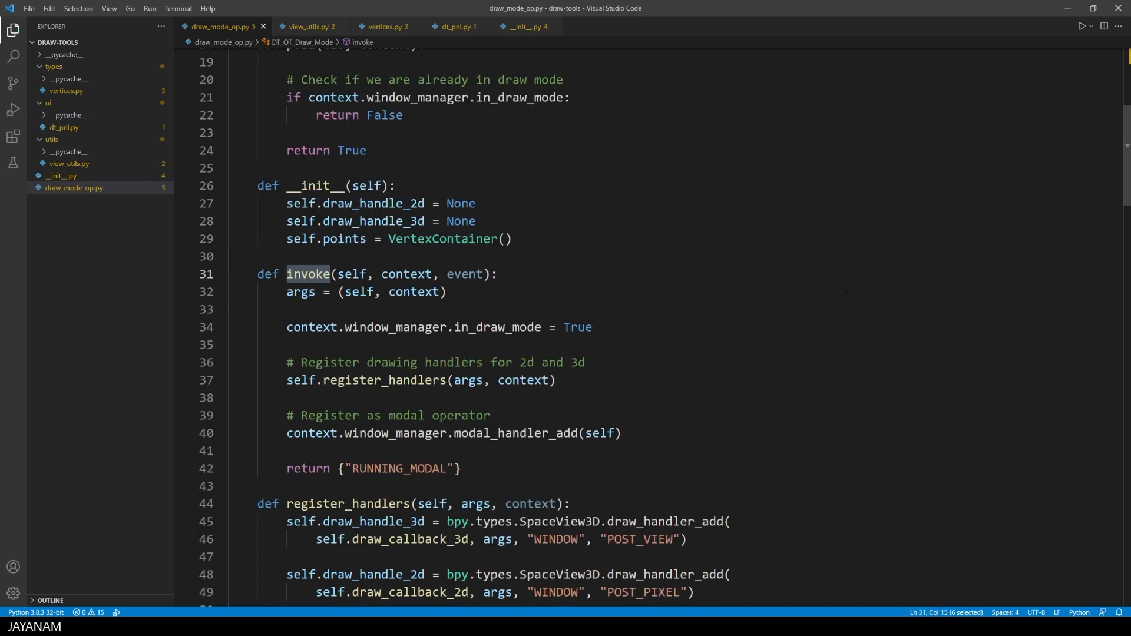
{"action": "double_click", "coordinate": [496, 327]}
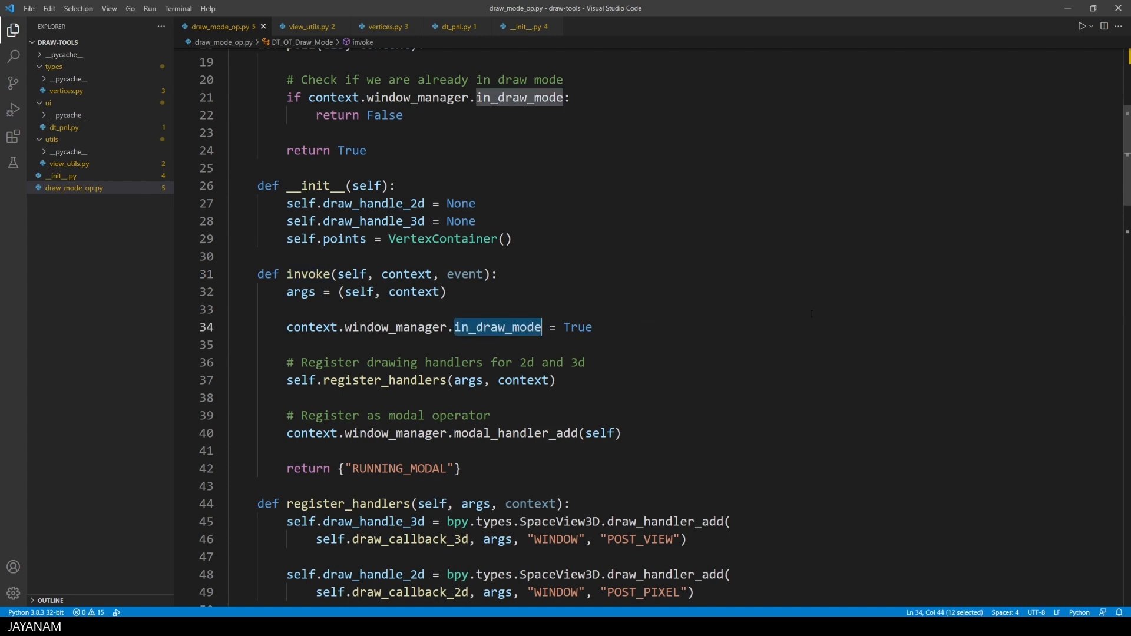
{"action": "scroll", "scroll_direction": "down", "scroll_amount": 3}
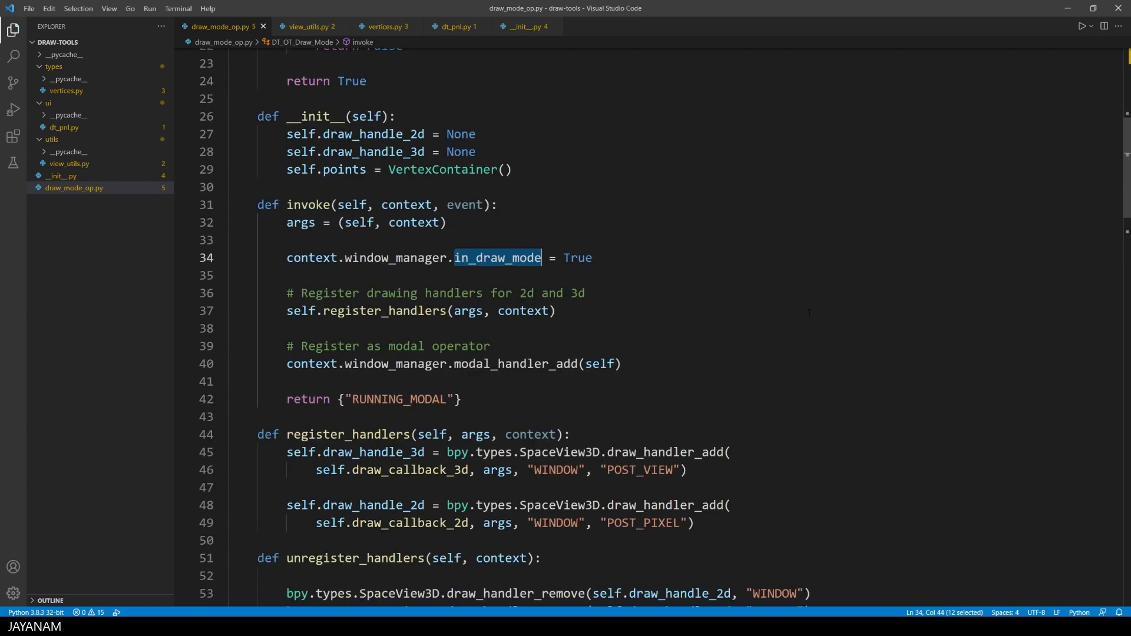
{"action": "left_click", "coordinate": [505, 363]}
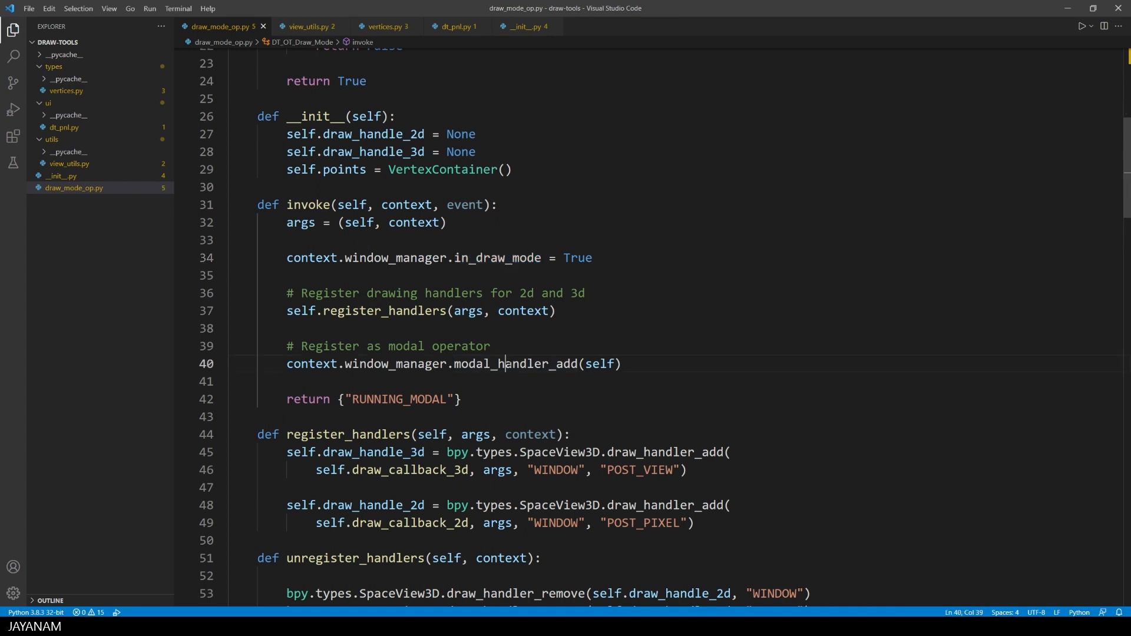
{"action": "double_click", "coordinate": [514, 363]}
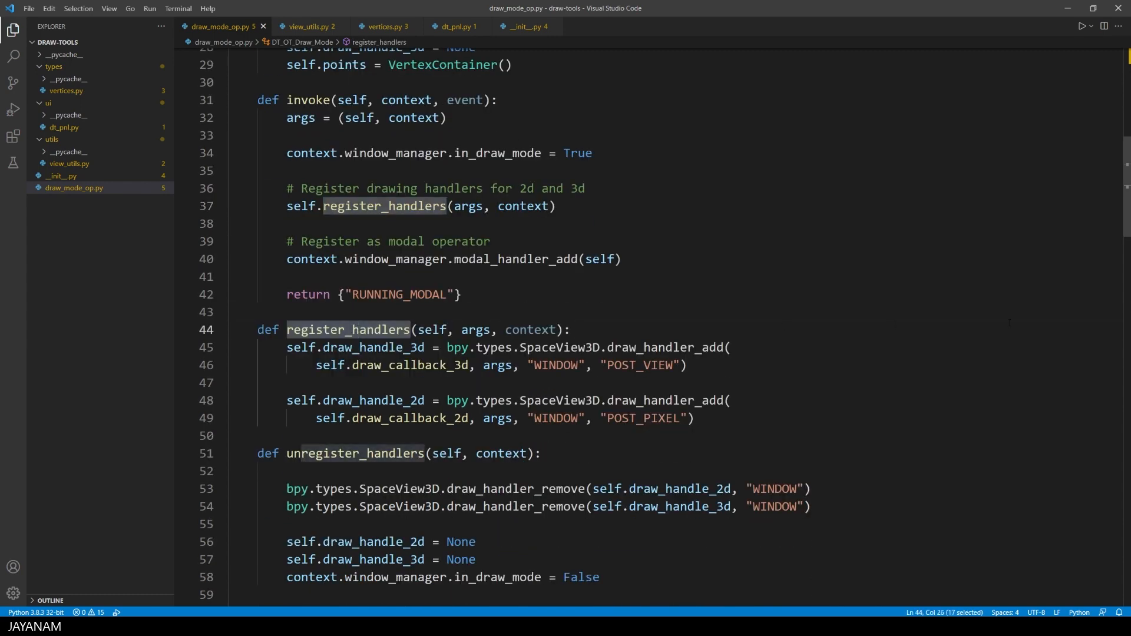
{"action": "double_click", "coordinate": [665, 347]}
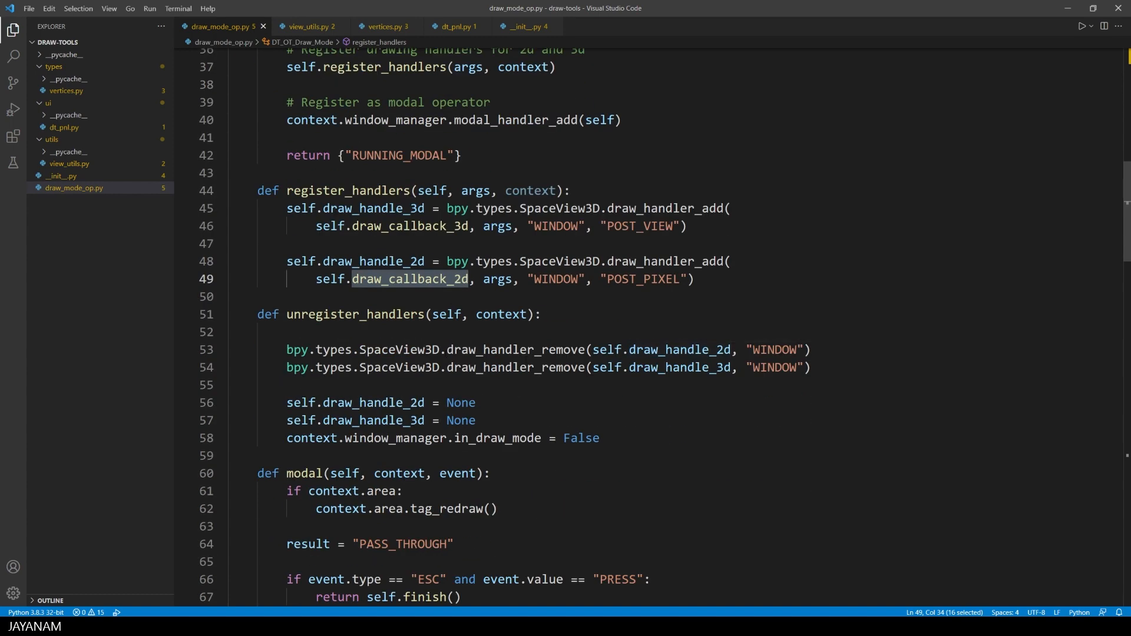
{"action": "double_click", "coordinate": [355, 314]}
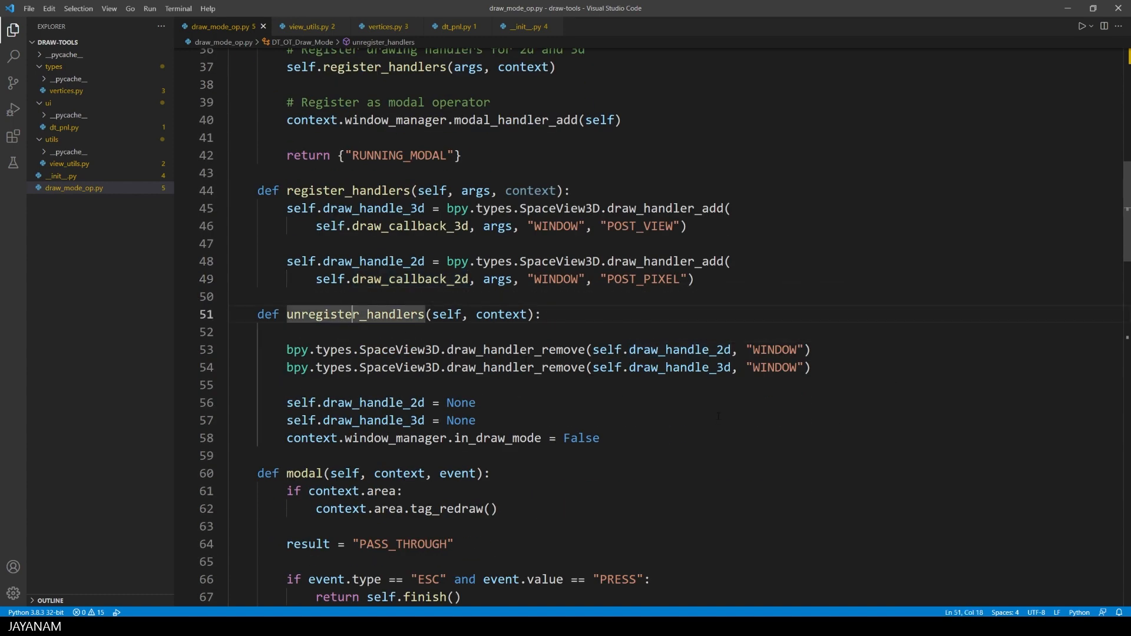
{"action": "scroll", "scroll_direction": "down", "scroll_amount": 3}
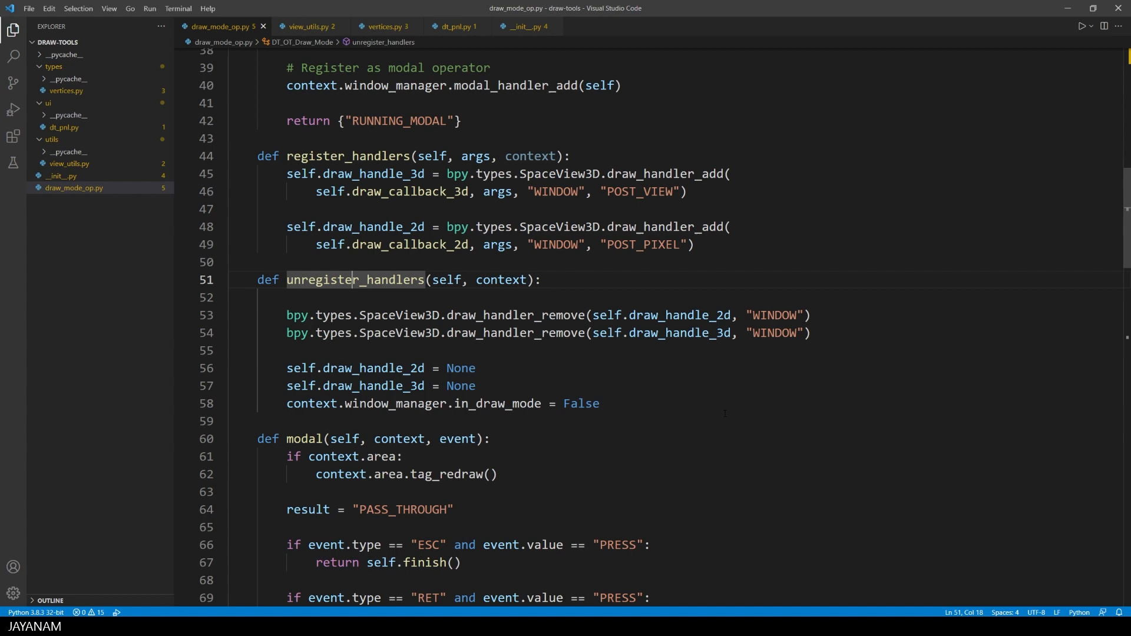
- Walk through the modal method's RET event handling and its to_mesh call
{"action": "scroll", "scroll_direction": "down", "scroll_amount": 3}
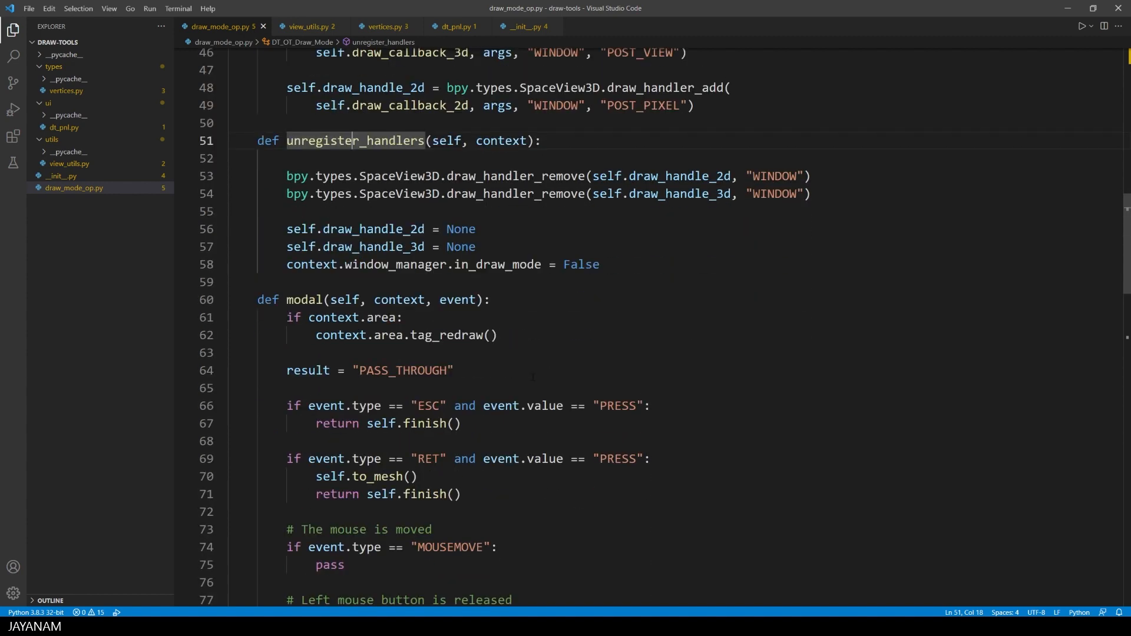
{"action": "double_click", "coordinate": [304, 299]}
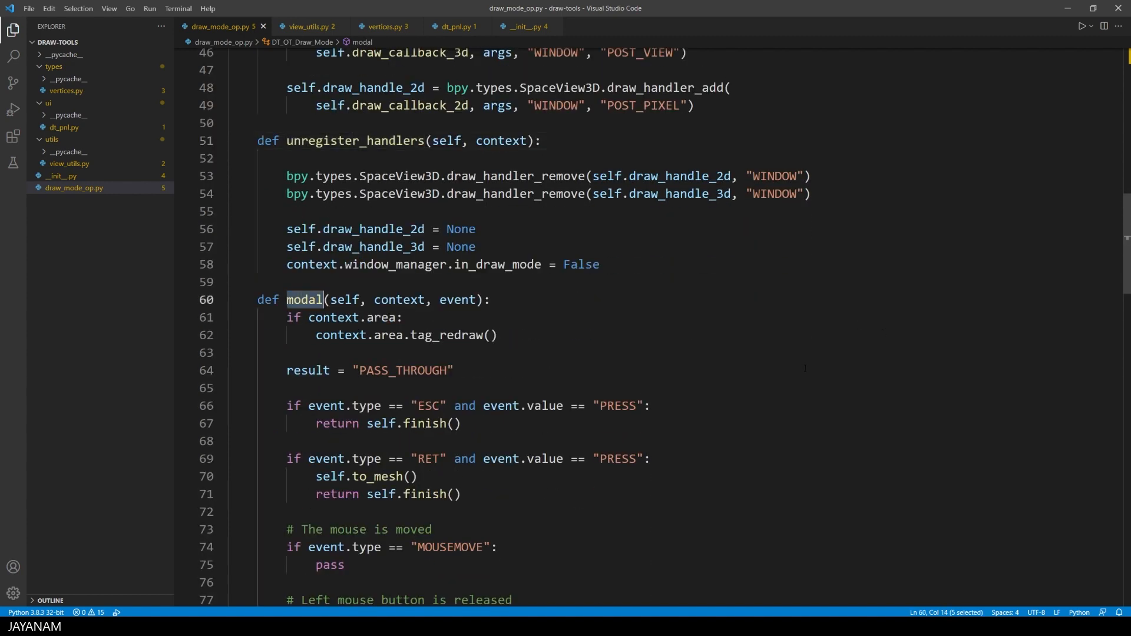
{"action": "scroll", "scroll_direction": "down", "scroll_amount": 3}
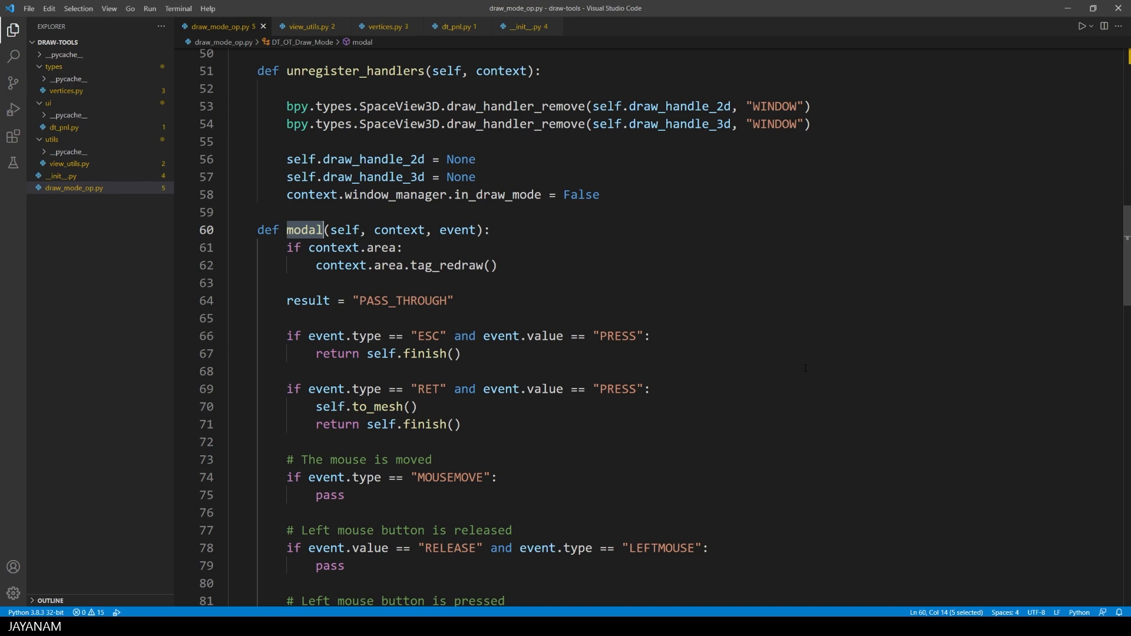
{"action": "double_click", "coordinate": [428, 335]}
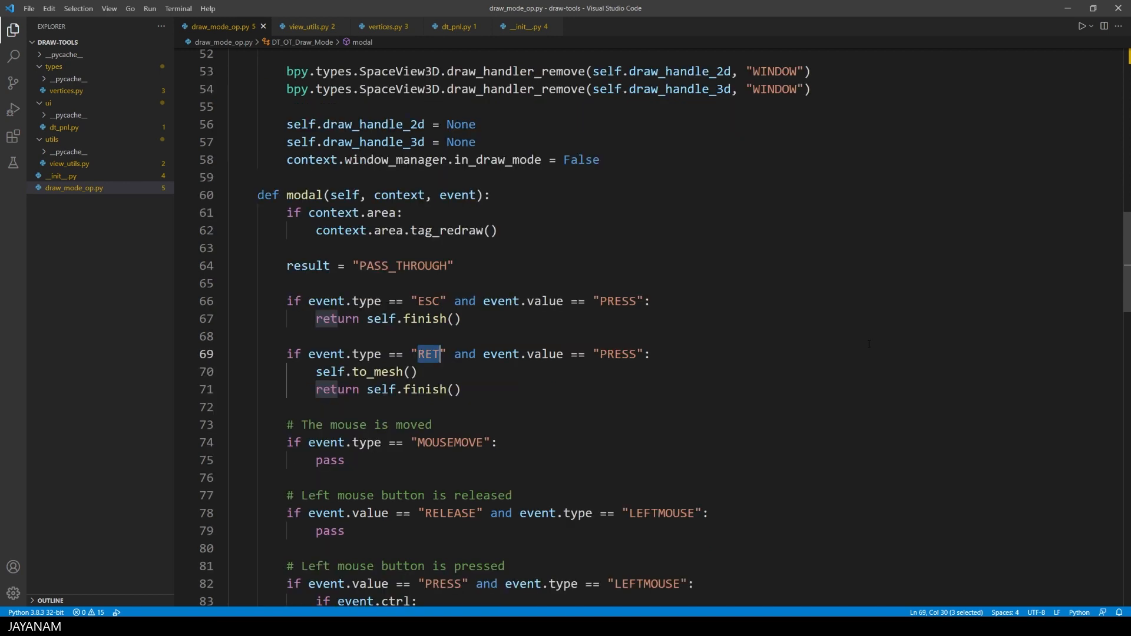
{"action": "double_click", "coordinate": [379, 371]}
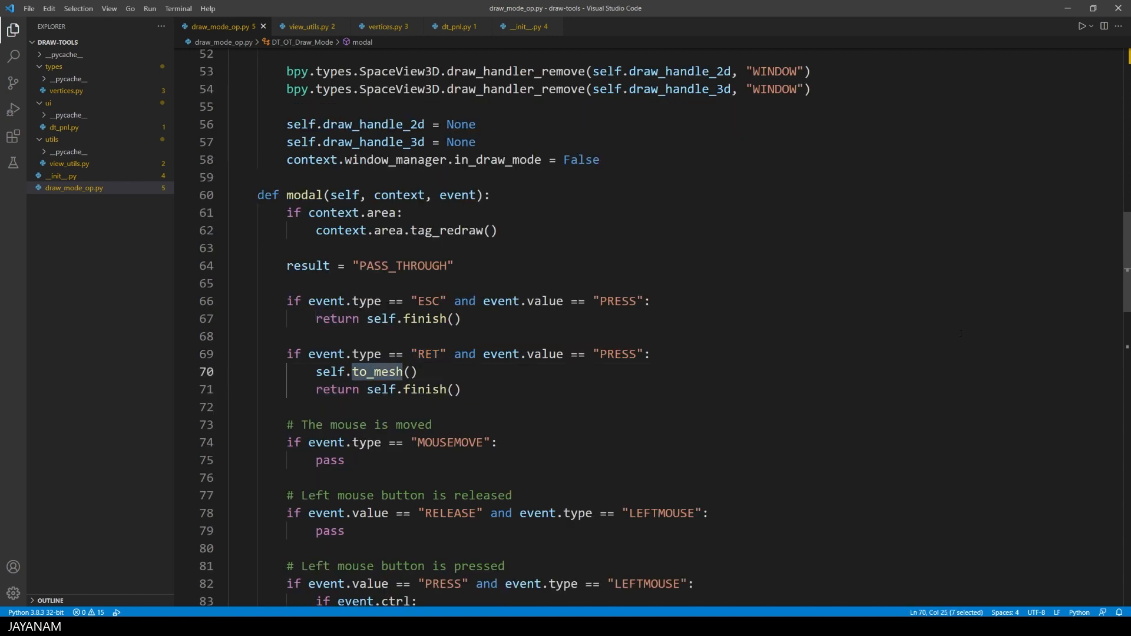
{"action": "mouse_move", "coordinate": [770, 344]}
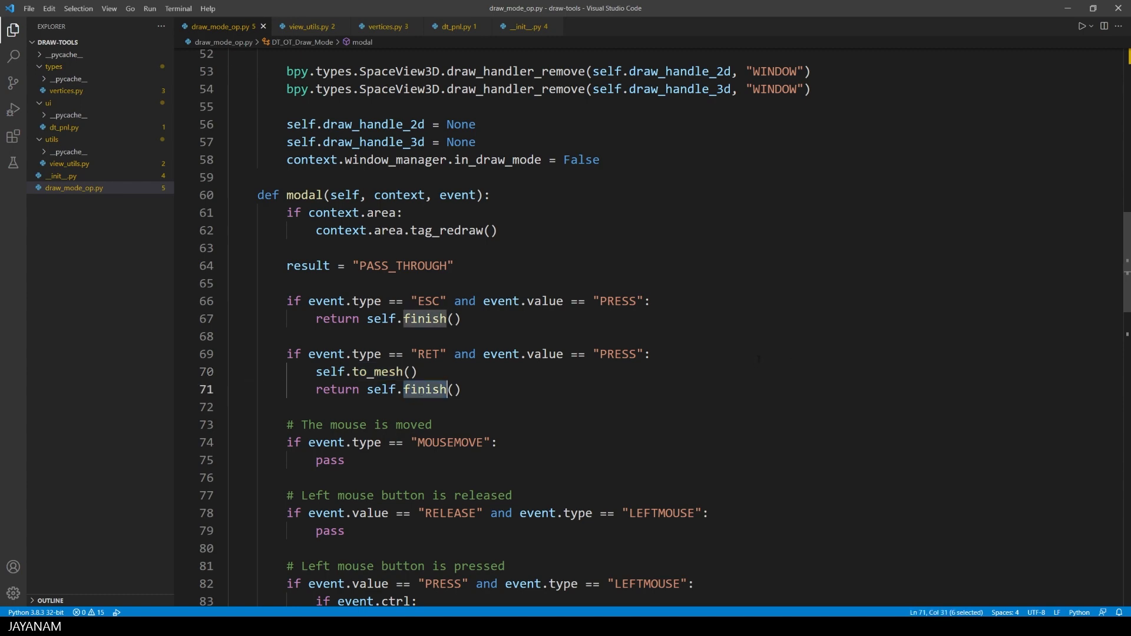
- Review the points append call and go to the get_3d_for_2d definition in view_utils.py
{"action": "scroll", "scroll_direction": "down", "scroll_amount": 3}
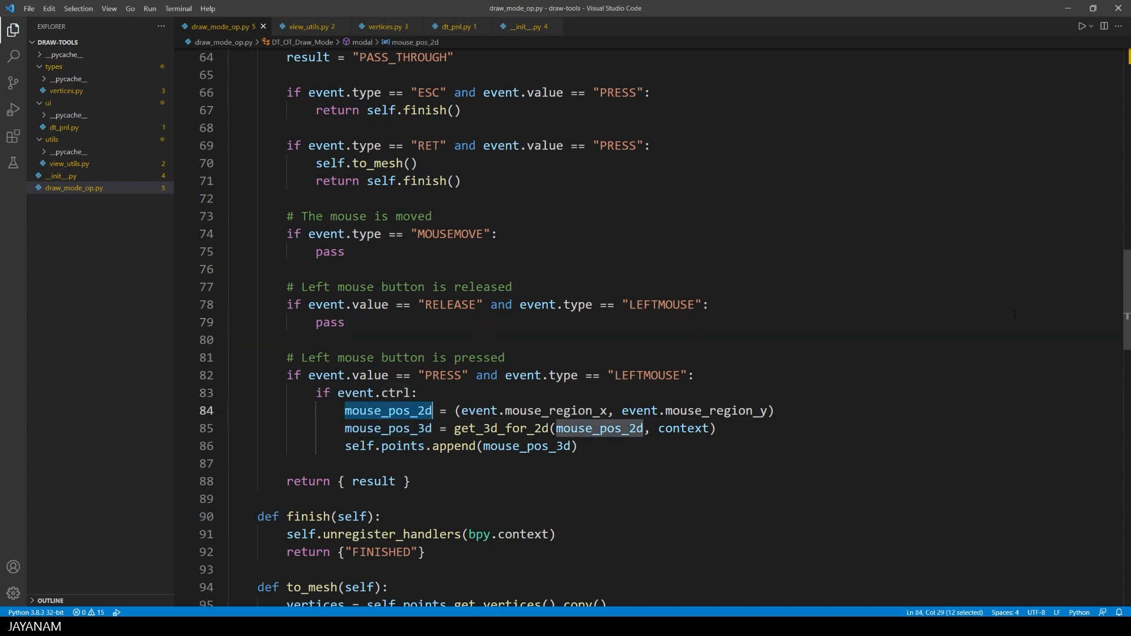
{"action": "scroll", "scroll_direction": "down", "scroll_amount": 3}
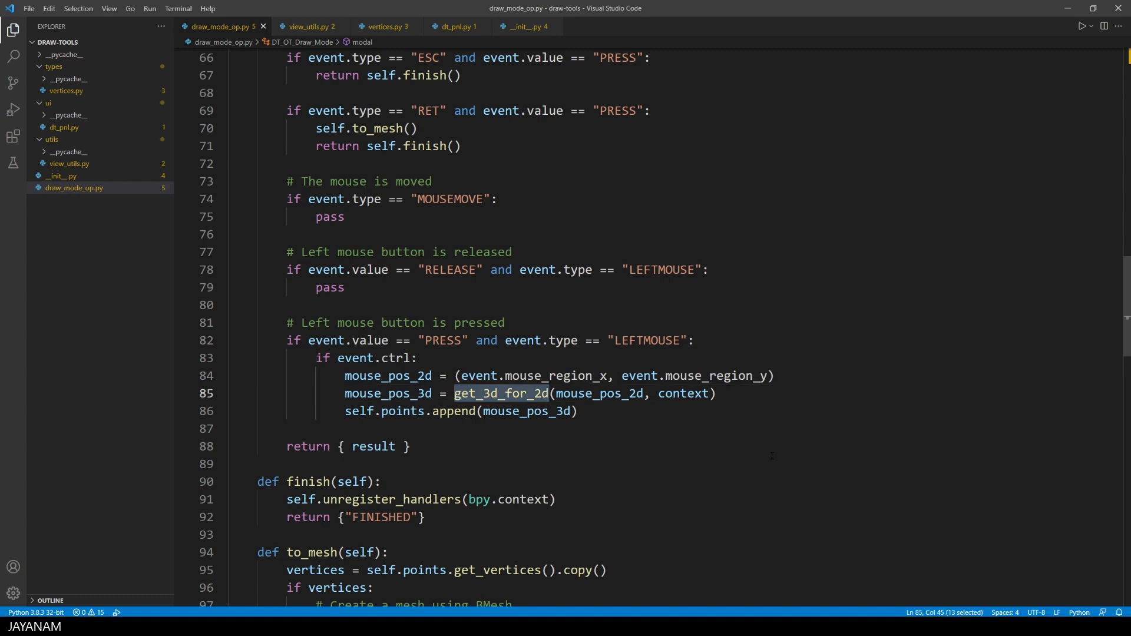
{"action": "double_click", "coordinate": [453, 411]}
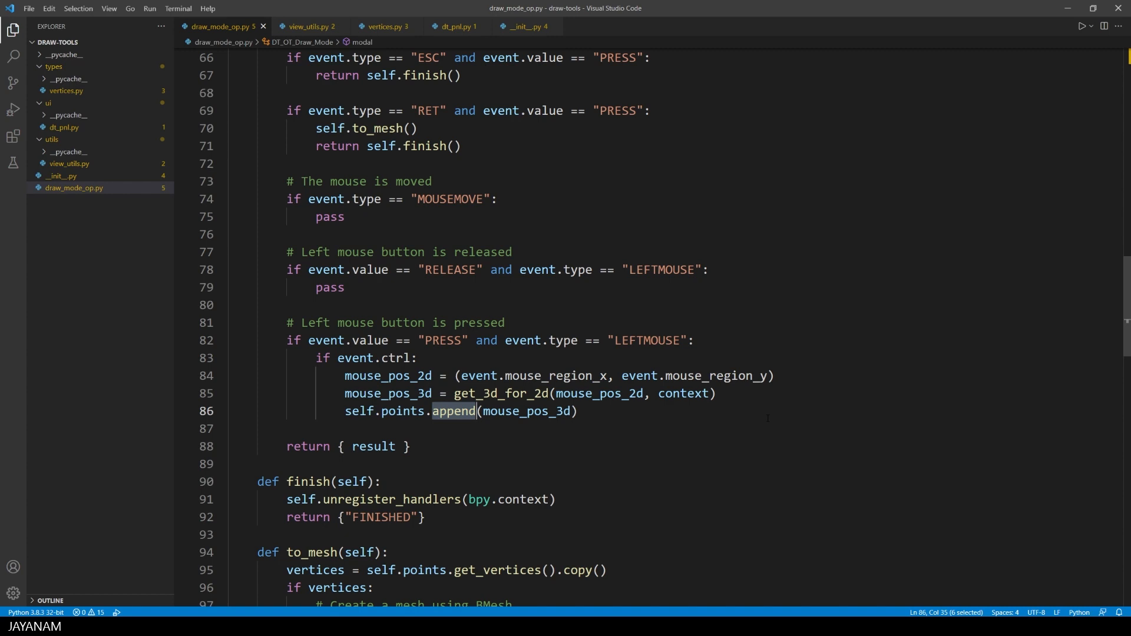
{"action": "left_click", "coordinate": [310, 26]}
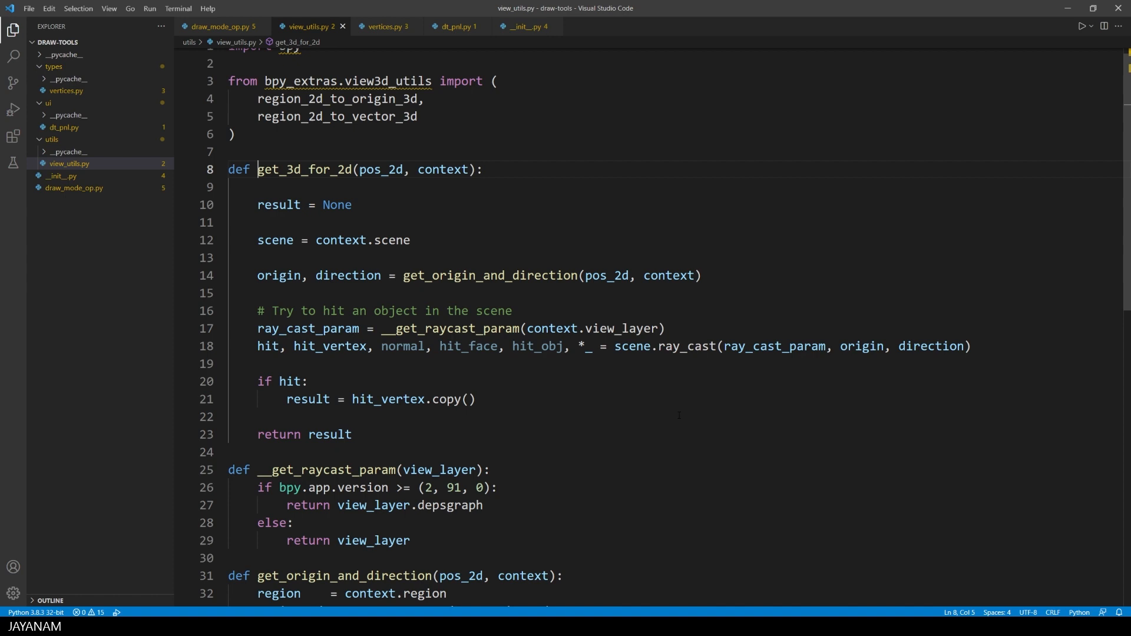
- Highlight get_origin_and_direction and the scene ray_cast call in view_utils.py
{"action": "double_click", "coordinate": [303, 169]}
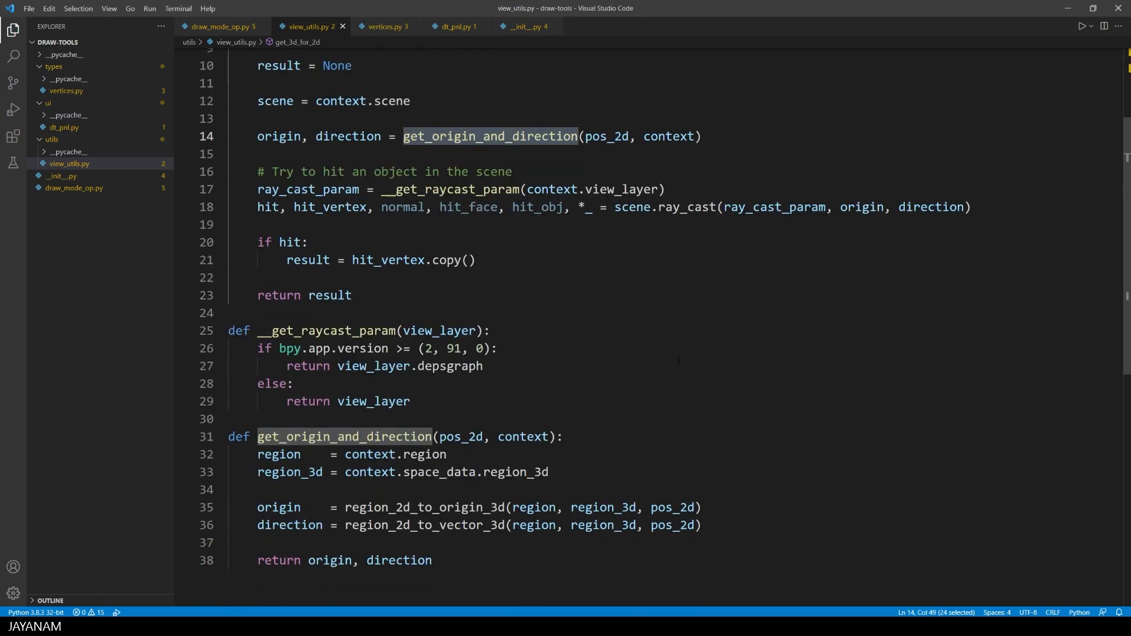
{"action": "double_click", "coordinate": [425, 507]}
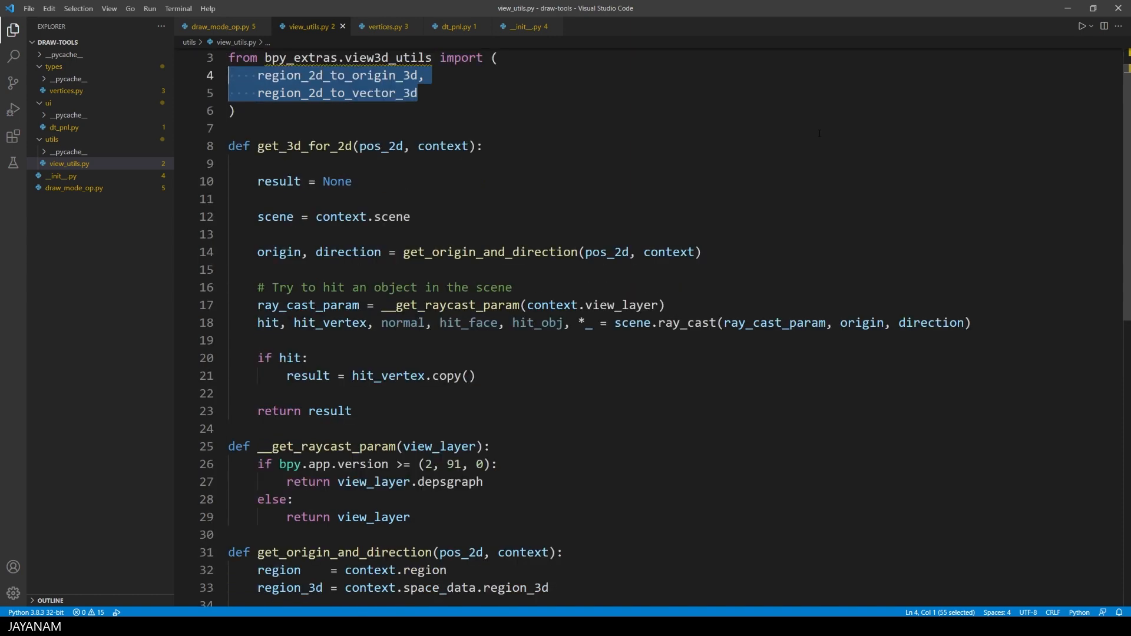
{"action": "scroll", "scroll_direction": "down", "scroll_amount": 3}
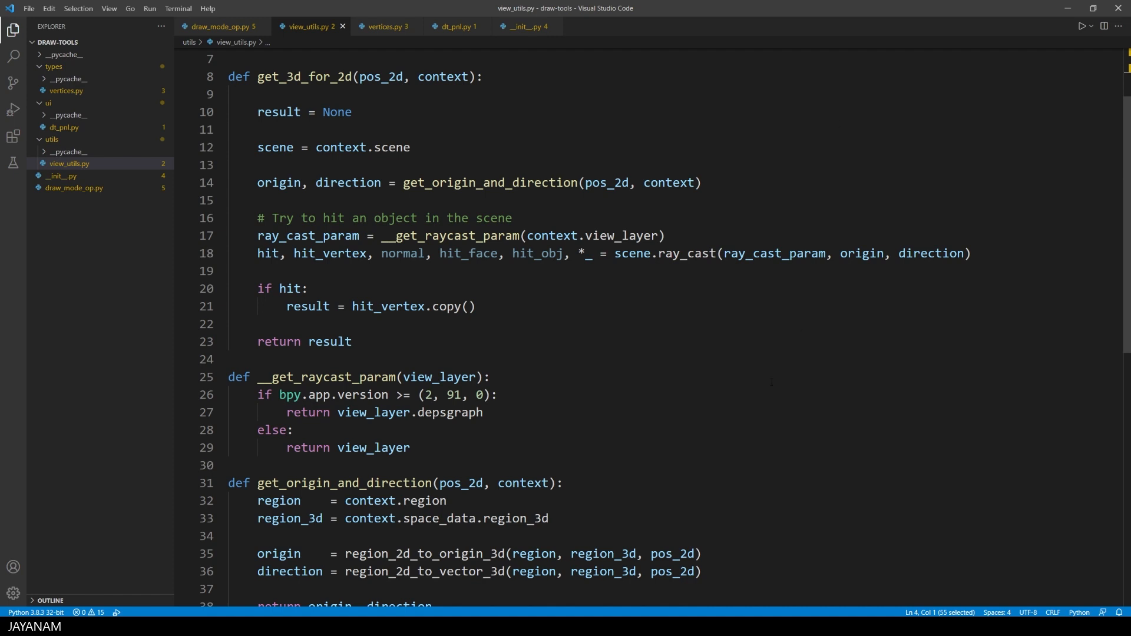
{"action": "double_click", "coordinate": [686, 253]}
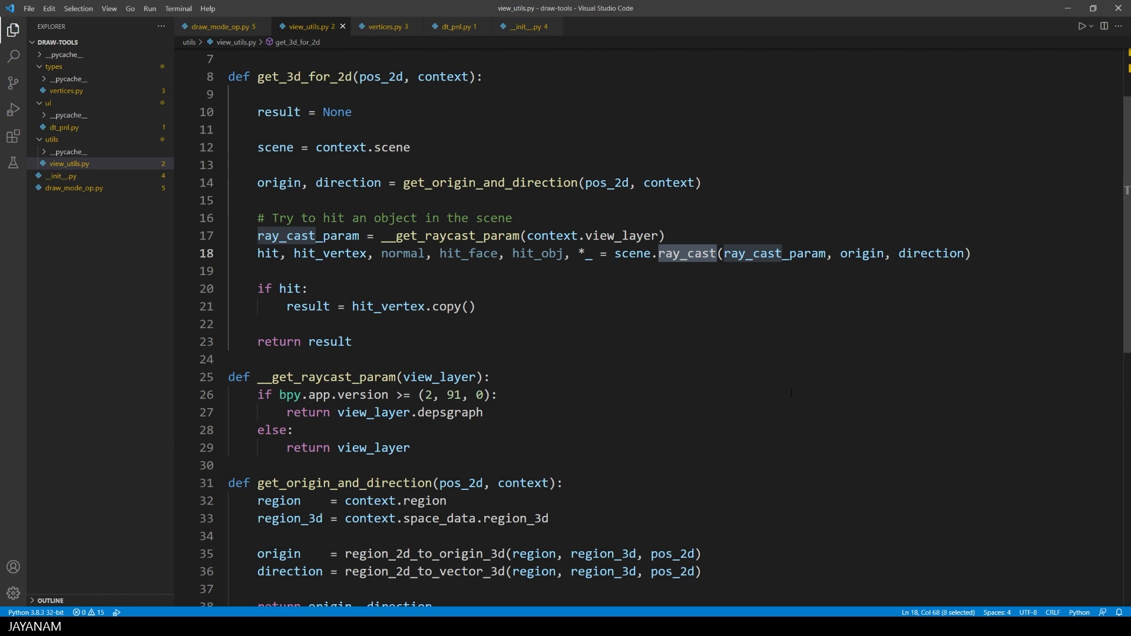
- Highlight view_layer, hit and hit_vertex.copy(), then return to draw_mode_op.py
{"action": "double_click", "coordinate": [373, 412]}
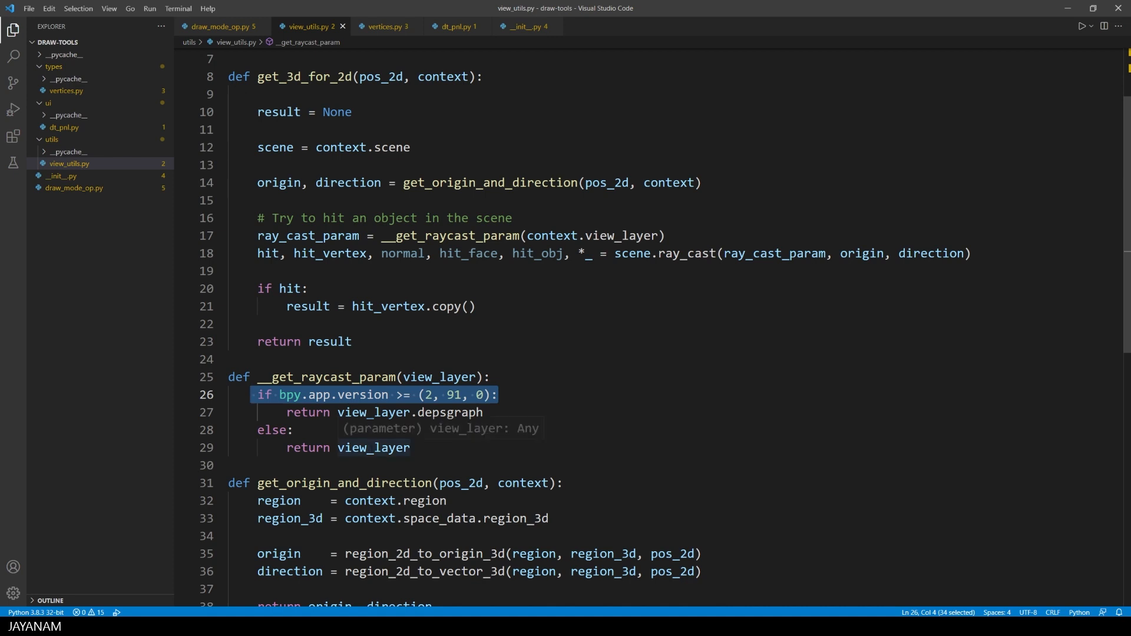
{"action": "double_click", "coordinate": [373, 447]}
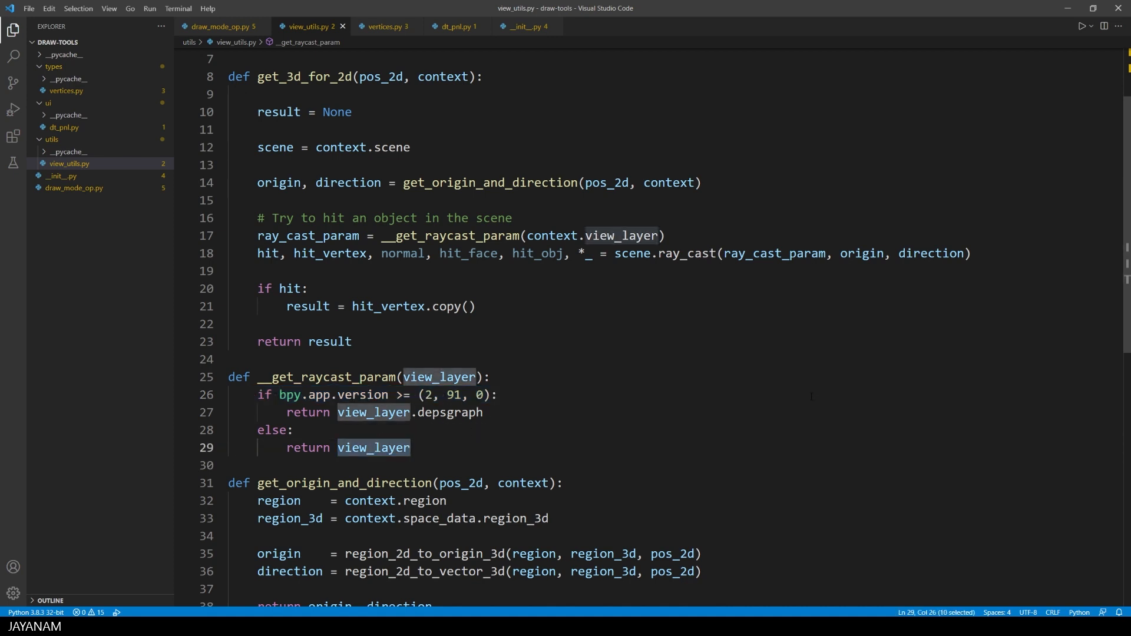
{"action": "double_click", "coordinate": [860, 254]}
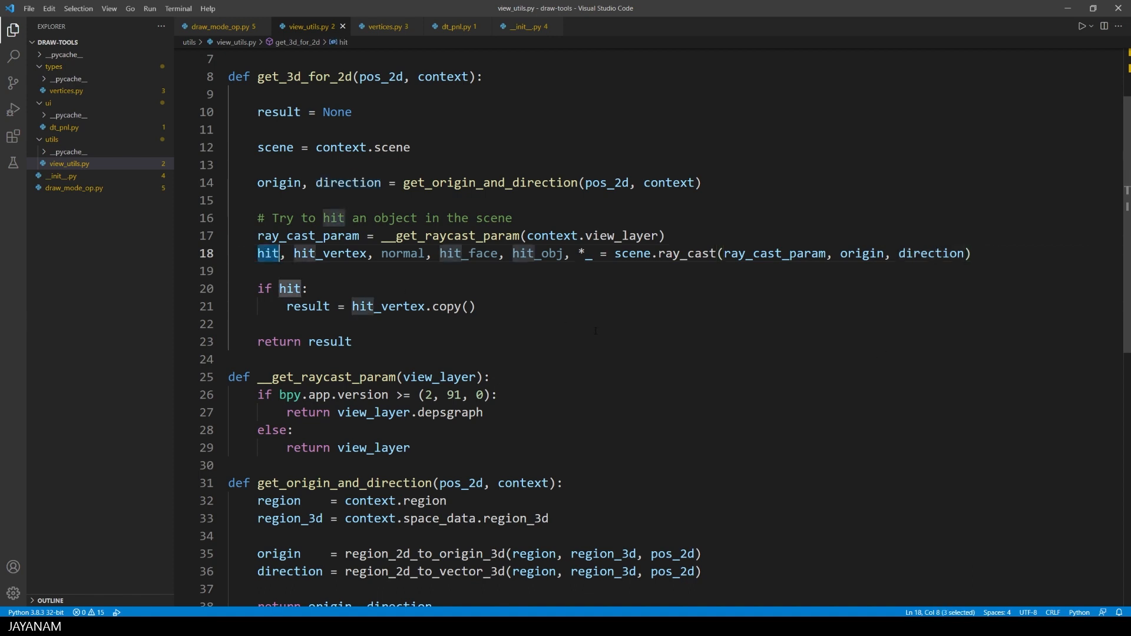
{"action": "double_click", "coordinate": [330, 253]}
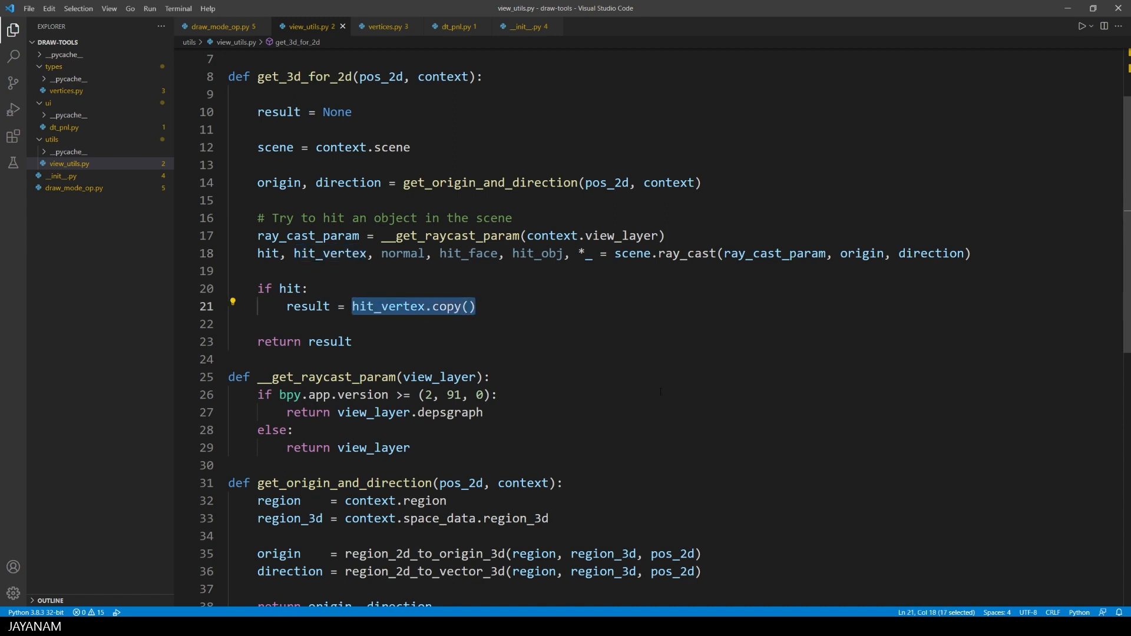
{"action": "left_click", "coordinate": [220, 27]}
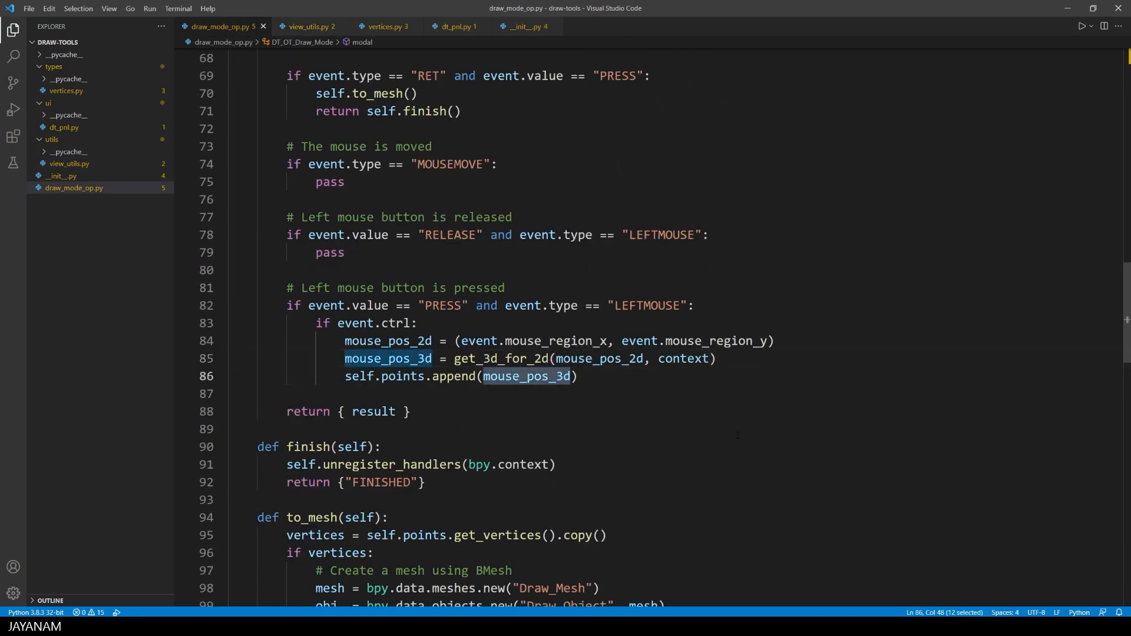
- Scroll draw_mode_op.py down to the finish and to_mesh methods
{"action": "scroll", "scroll_direction": "down", "scroll_amount": 3}
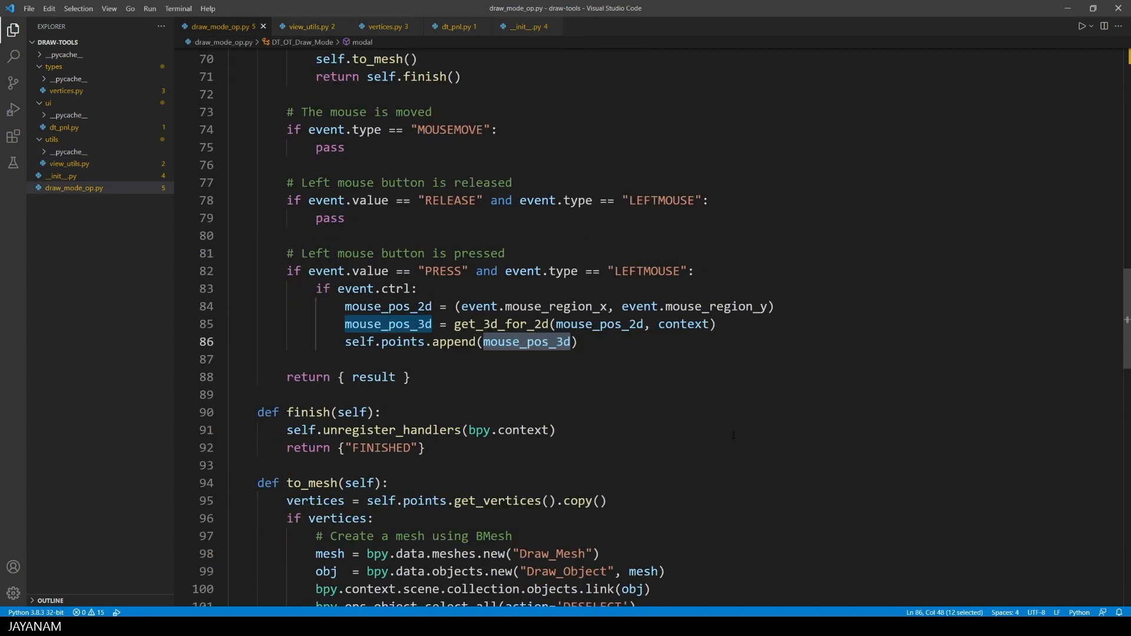
{"action": "mouse_move", "coordinate": [454, 342]}
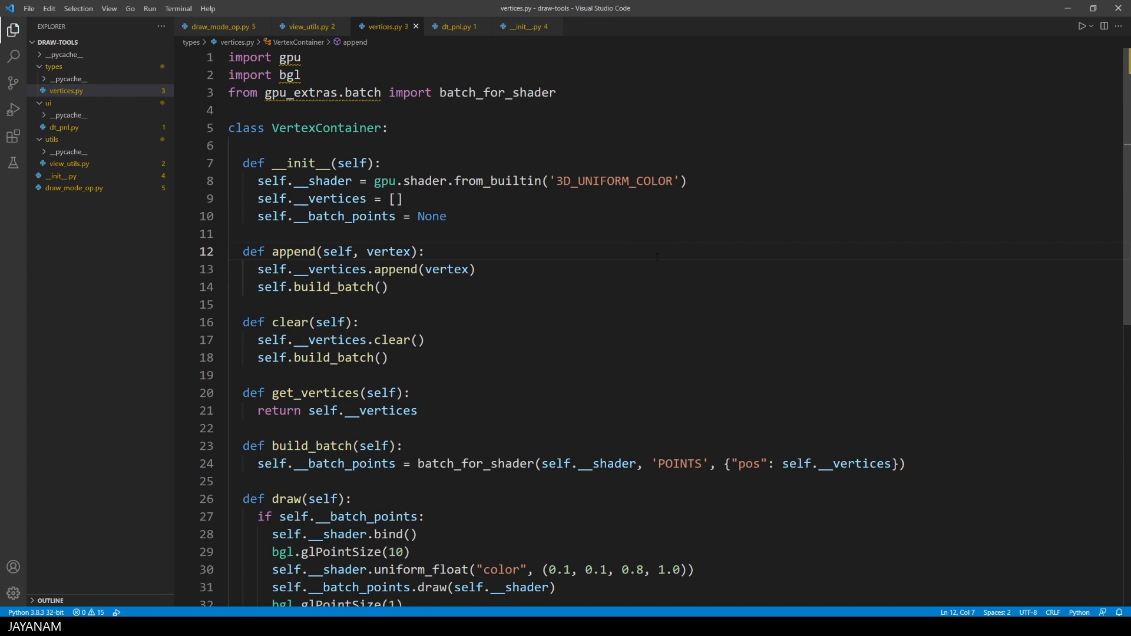
- Highlight the POINTS primitive and blue colour tuple in vertices.py, then return to draw_mode_op.py
{"action": "double_click", "coordinate": [332, 199]}
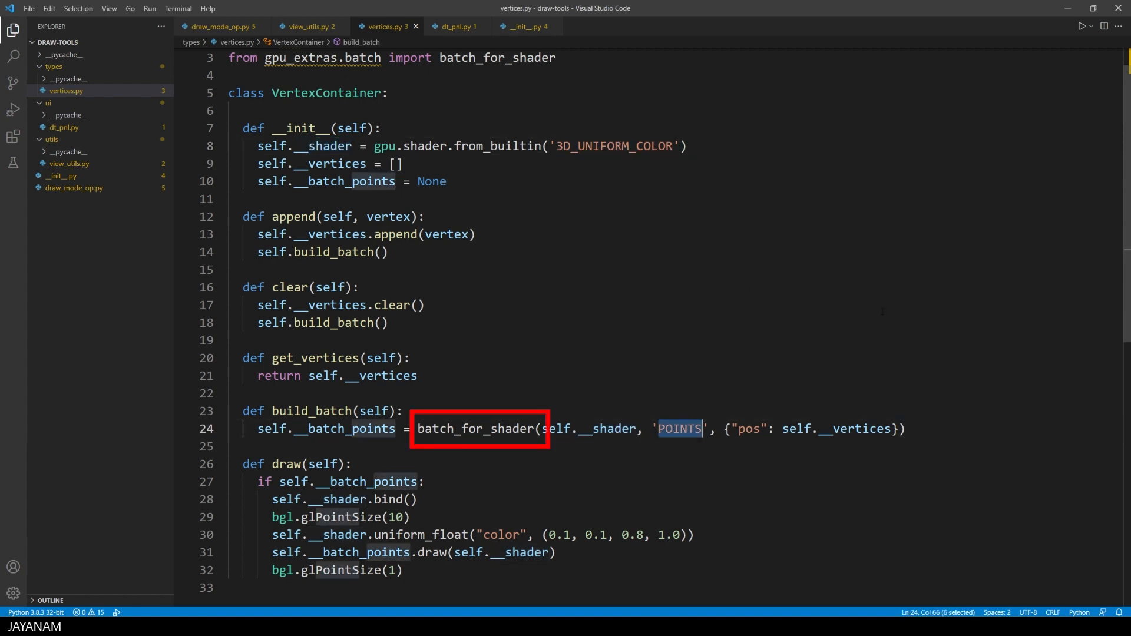
{"action": "double_click", "coordinate": [858, 428]}
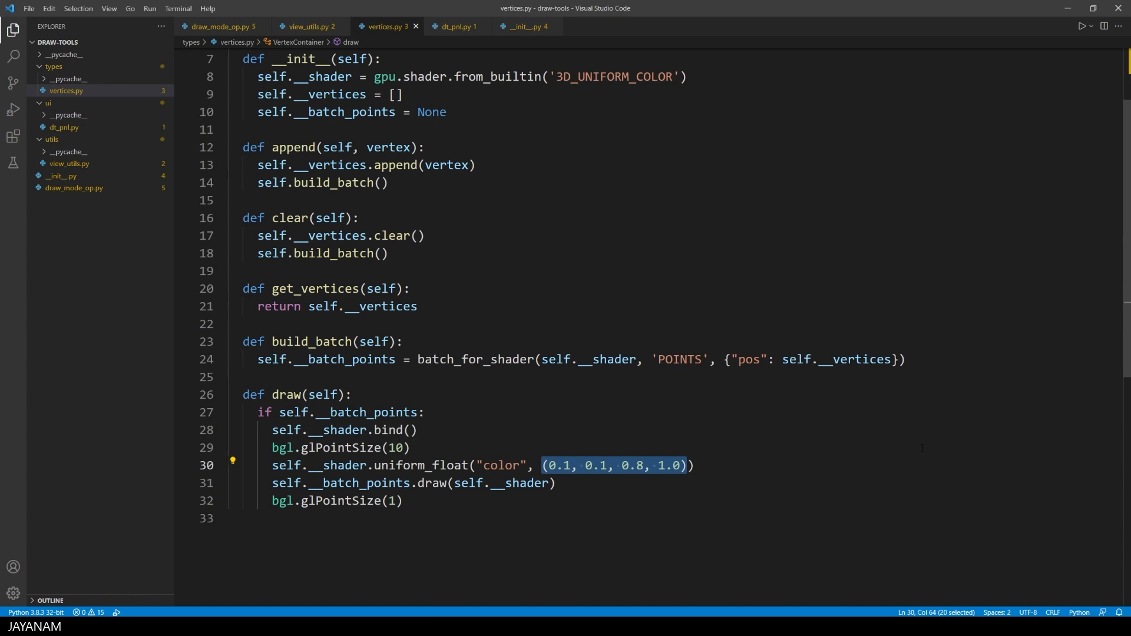
{"action": "double_click", "coordinate": [432, 482]}
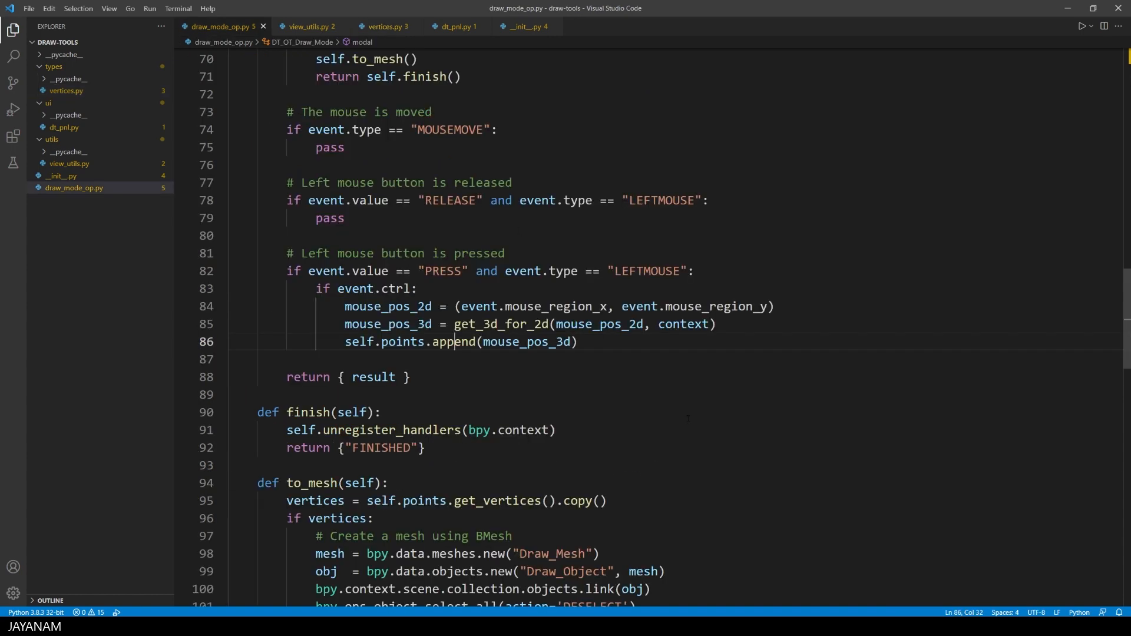
{"action": "scroll", "scroll_direction": "down", "scroll_amount": 3}
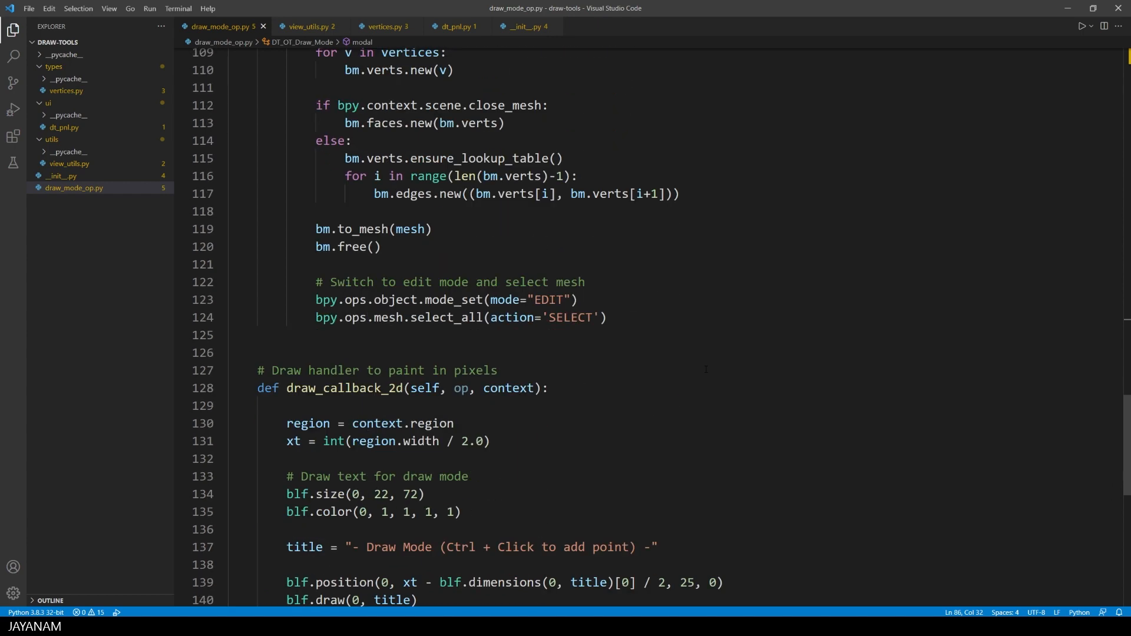
{"action": "scroll", "scroll_direction": "down", "scroll_amount": 3}
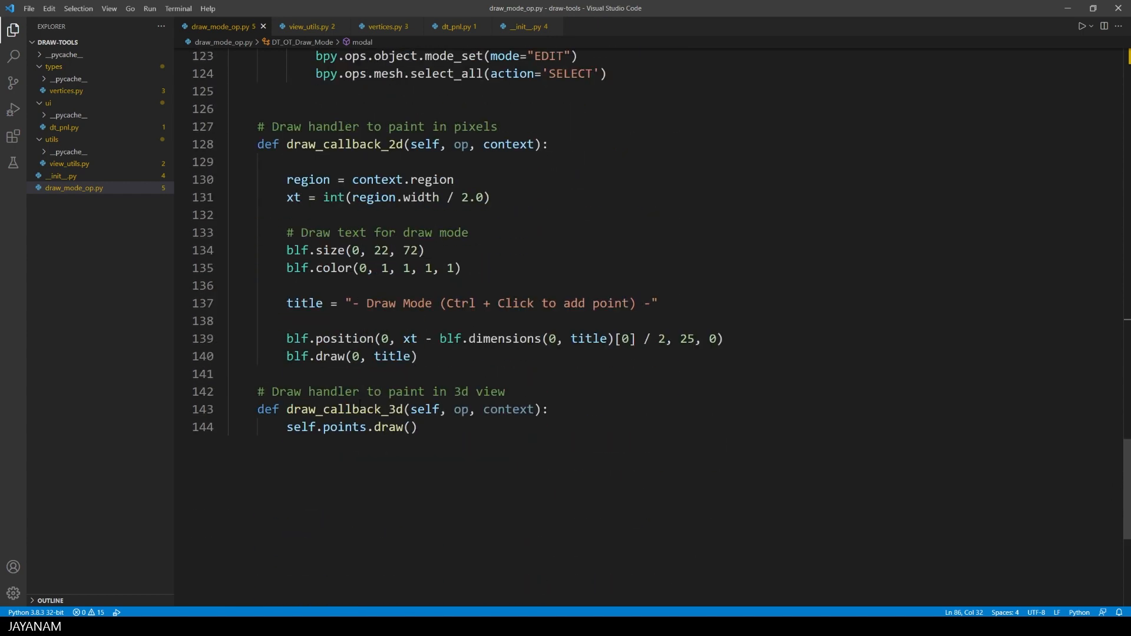
{"action": "double_click", "coordinate": [388, 427]}
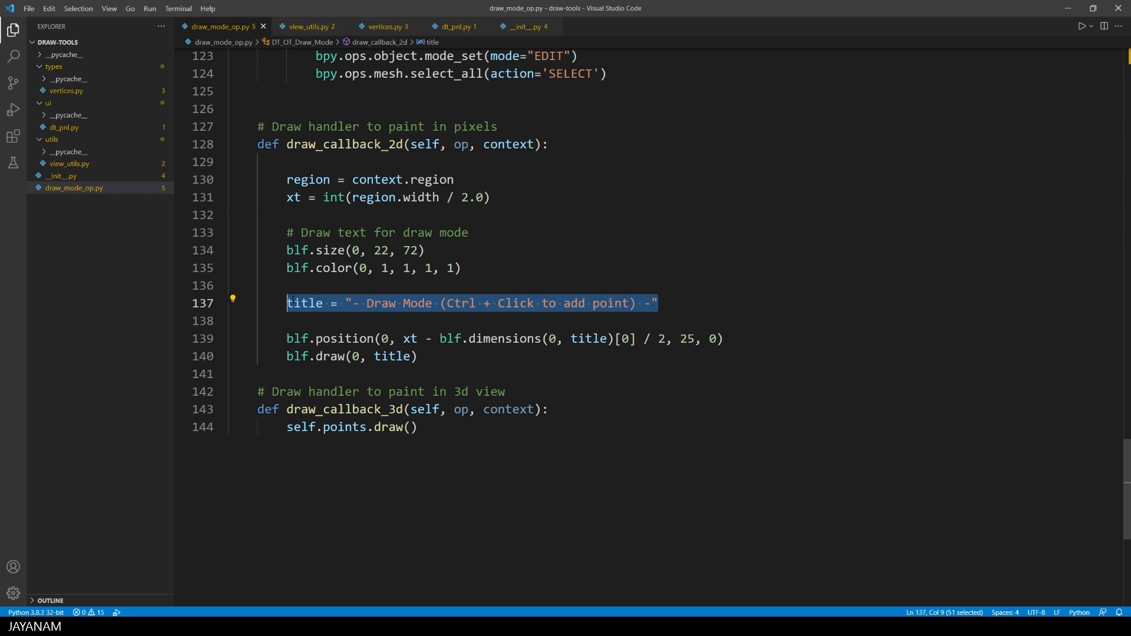
{"action": "double_click", "coordinate": [329, 250]}
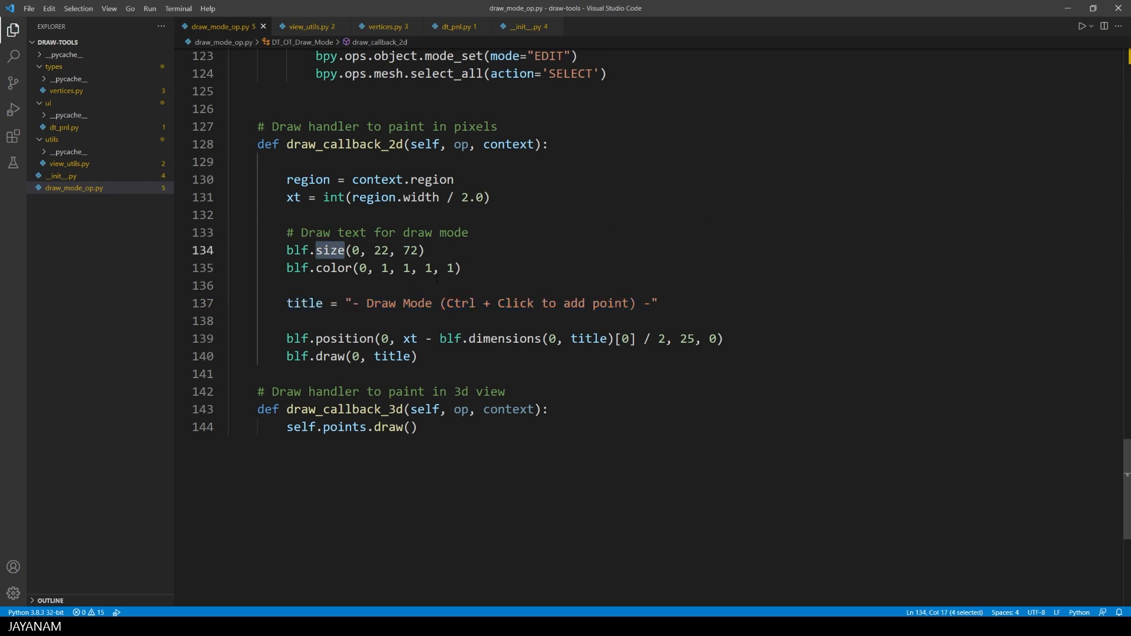
{"action": "double_click", "coordinate": [332, 267]}
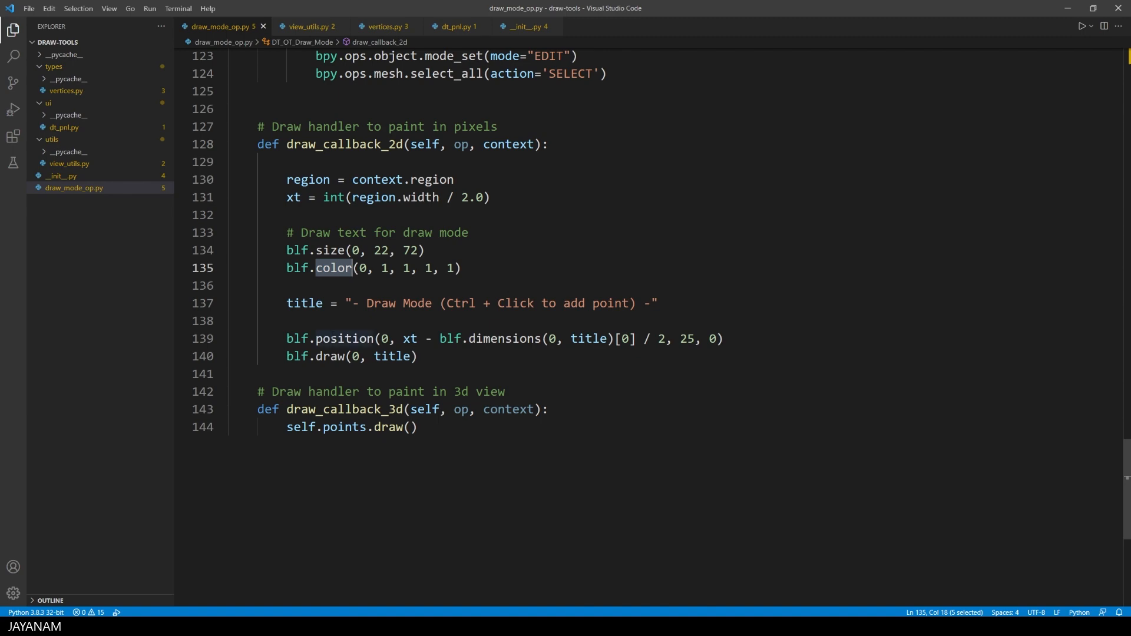
{"action": "double_click", "coordinate": [344, 338]}
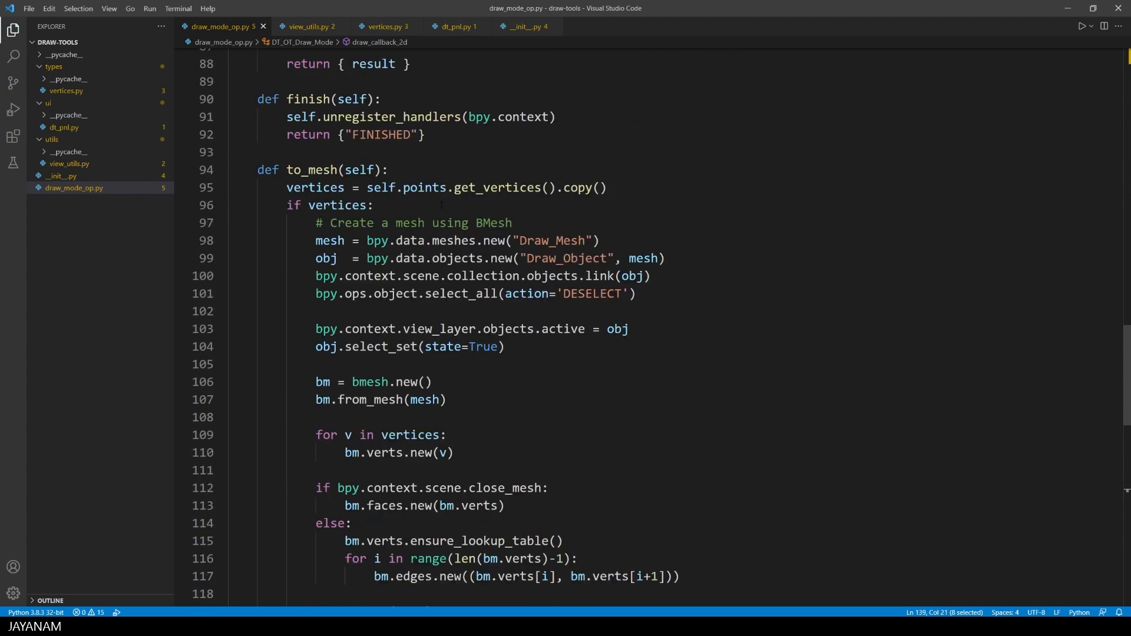
{"action": "double_click", "coordinate": [312, 170]}
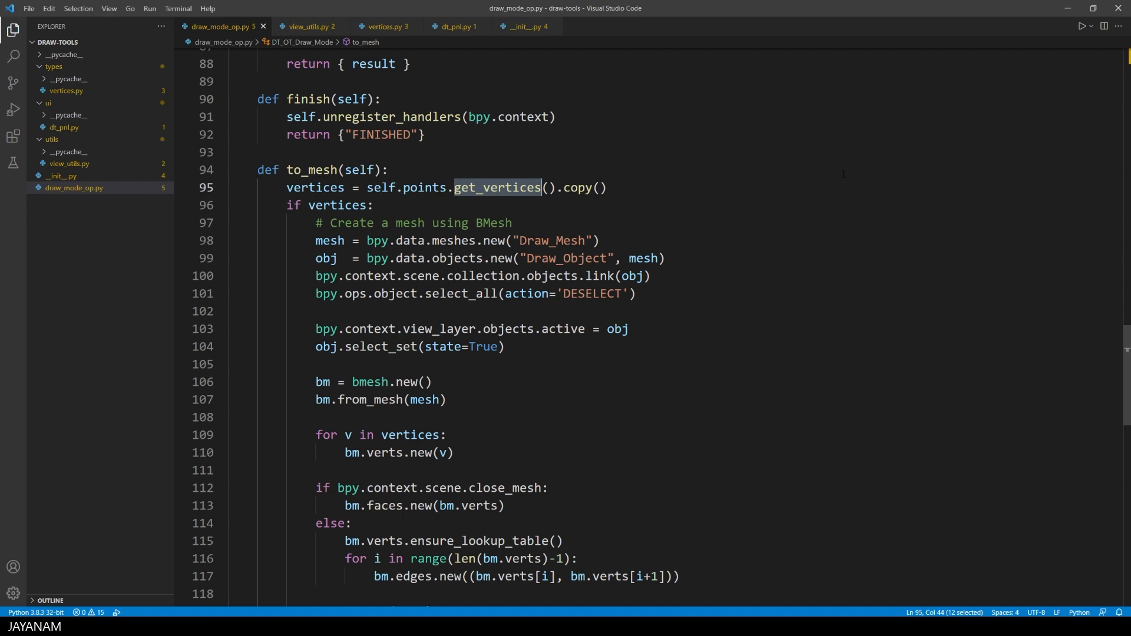
{"action": "scroll", "scroll_direction": "down", "scroll_amount": 3}
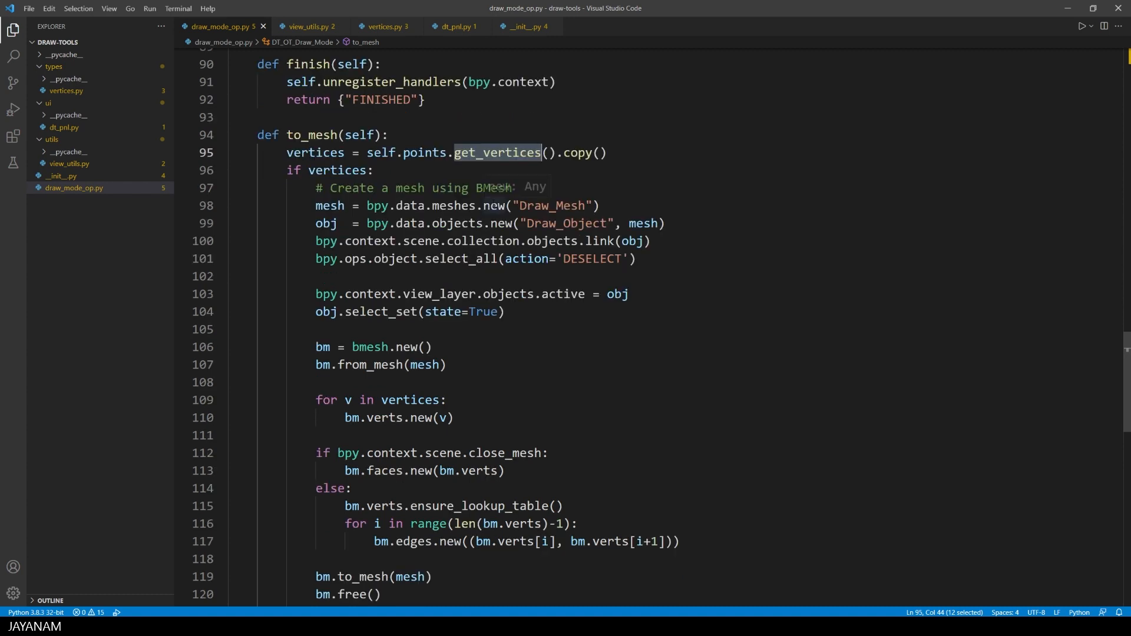
{"action": "double_click", "coordinate": [599, 241]}
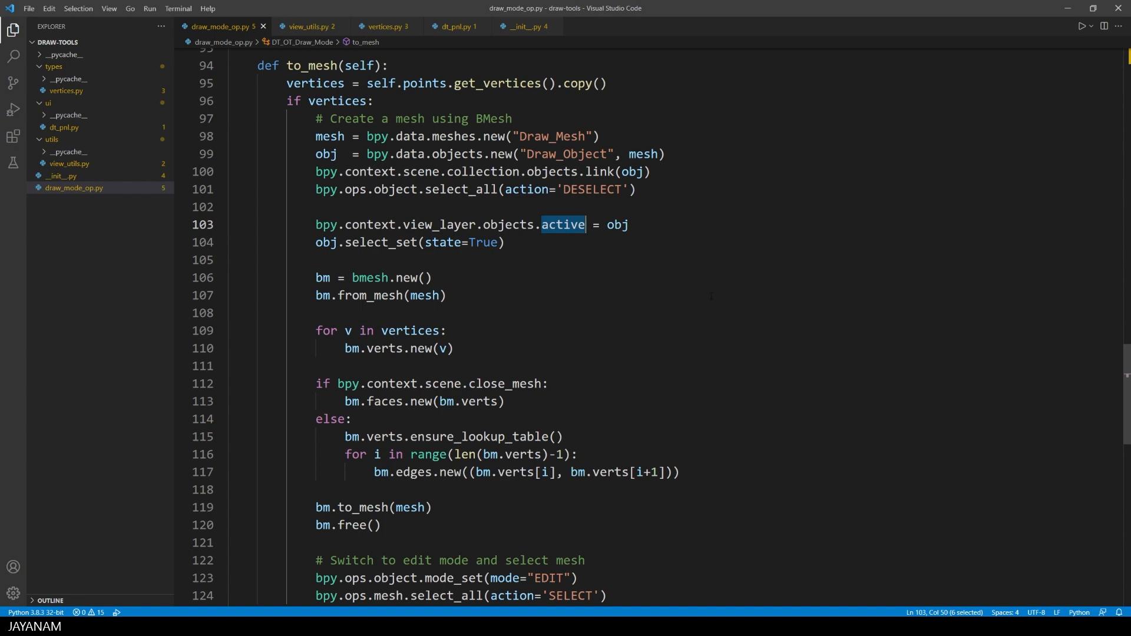
{"action": "double_click", "coordinate": [425, 296]}
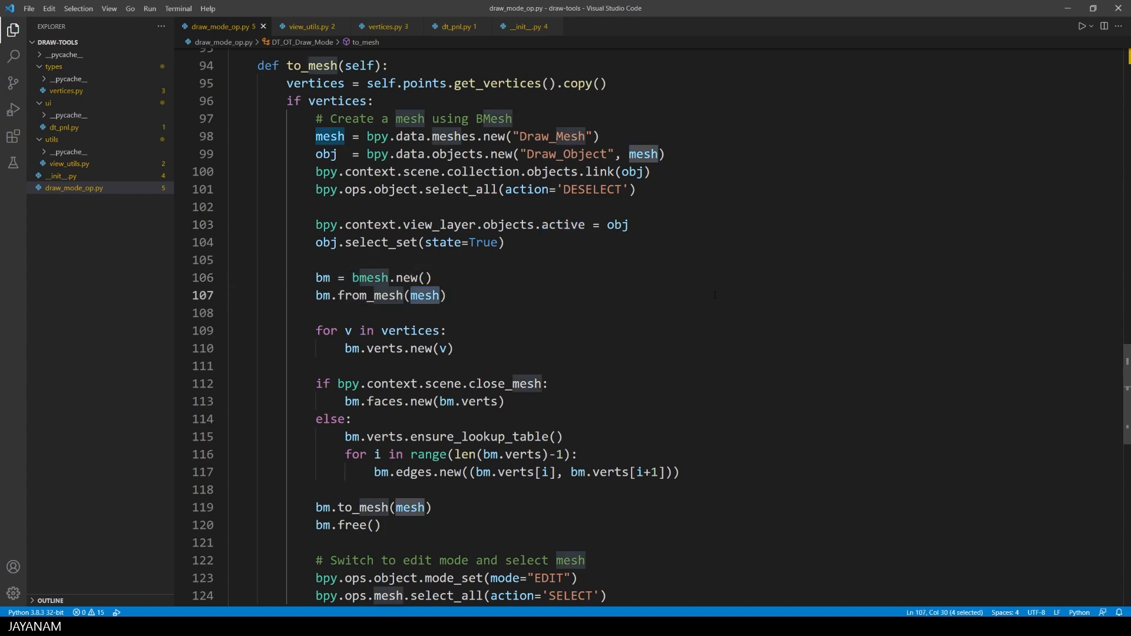
{"action": "scroll", "scroll_direction": "down", "scroll_amount": 3}
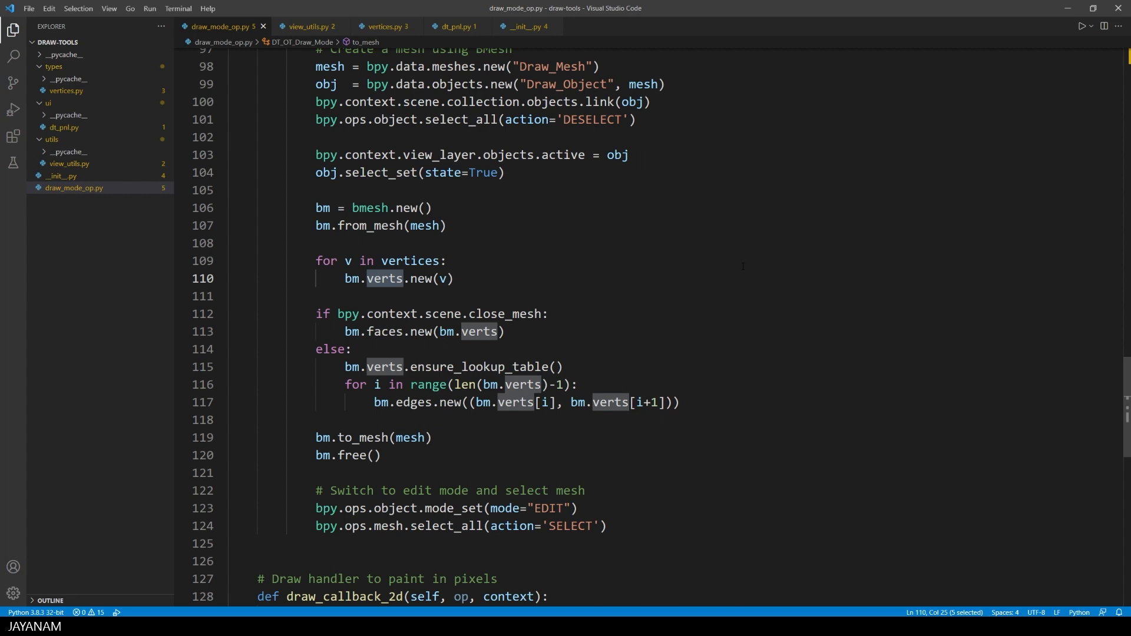
{"action": "double_click", "coordinate": [504, 314]}
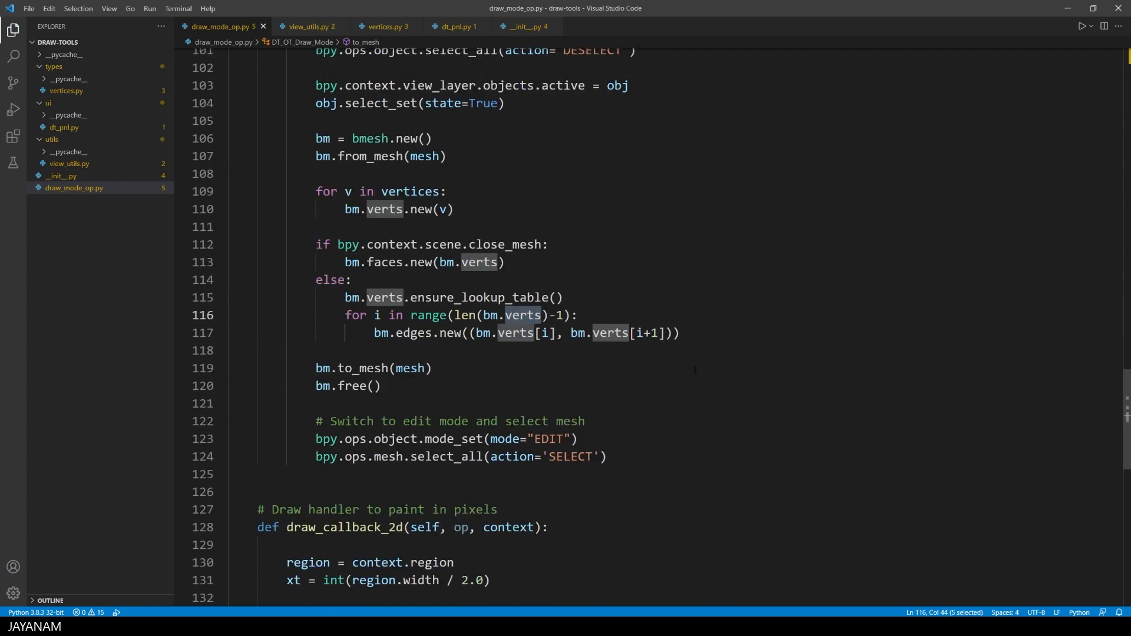
{"action": "double_click", "coordinate": [412, 332]}
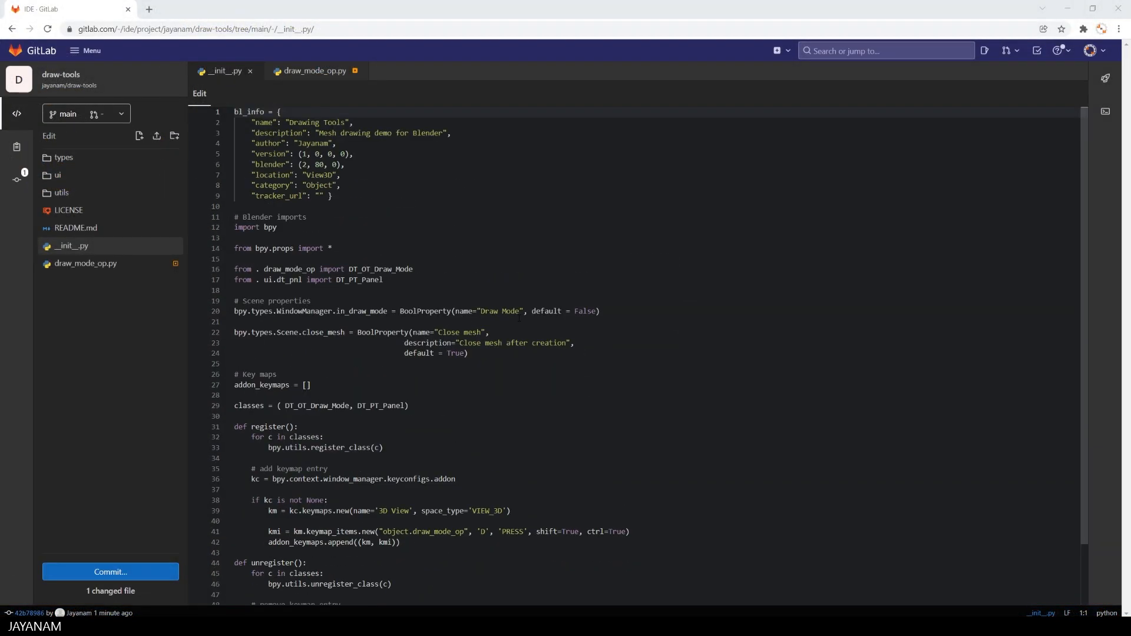
- Switch from the GitLab web IDE to the Jayanam YouTube channel page
{"action": "left_click", "coordinate": [314, 71]}
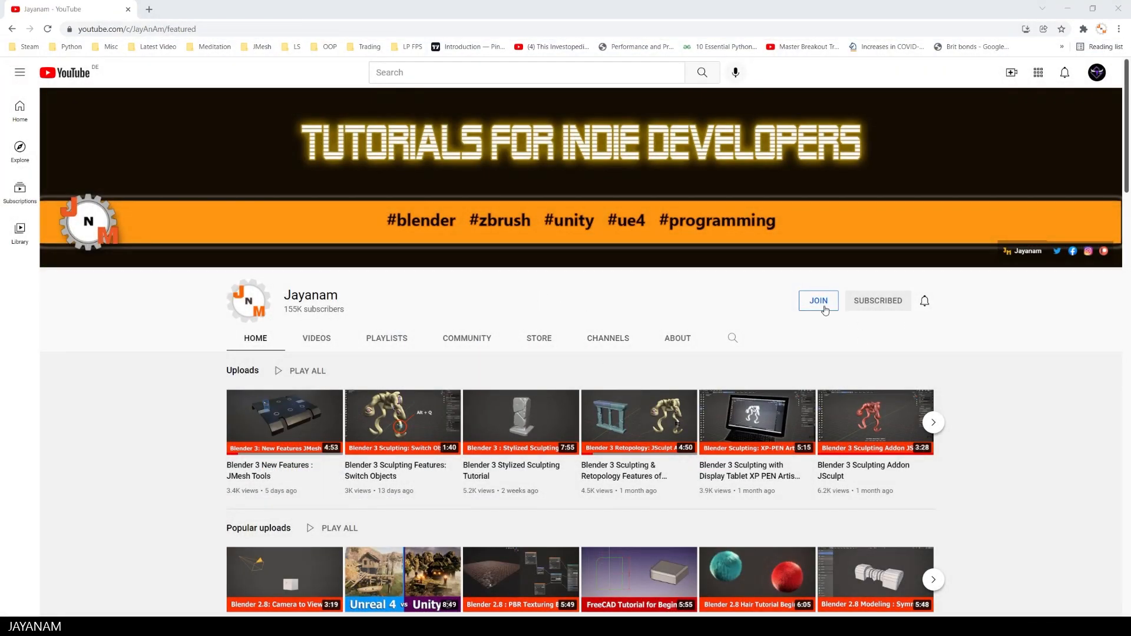
- Show the channel Membership offer and its JNM Member perks list with code repository access
{"action": "left_click", "coordinate": [817, 300]}
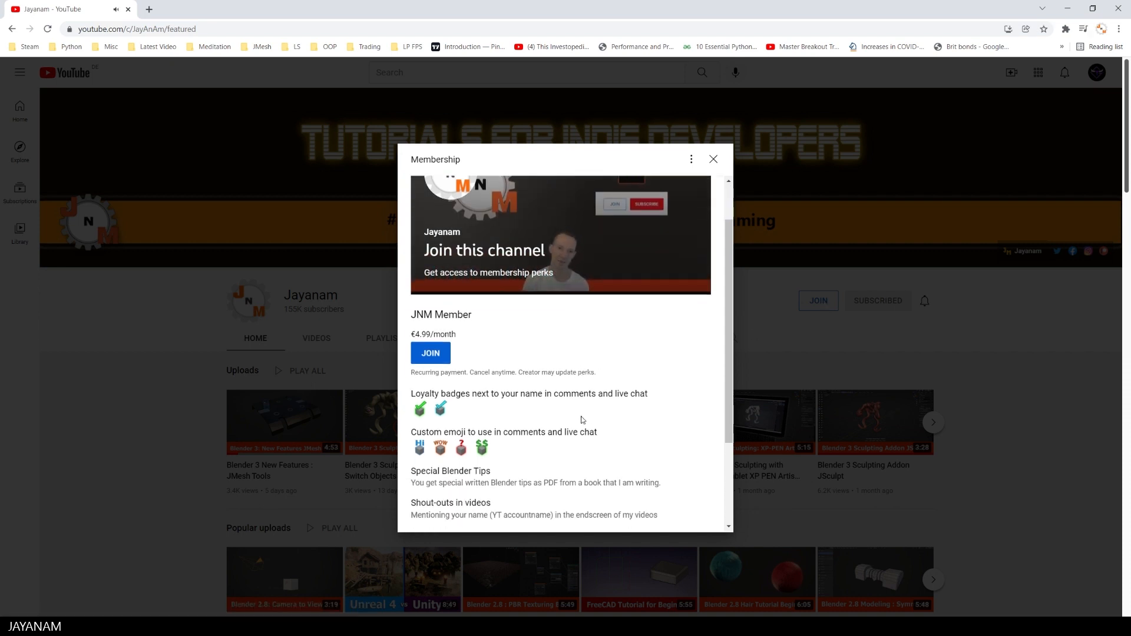
{"action": "scroll", "scroll_direction": "down", "scroll_amount": 3}
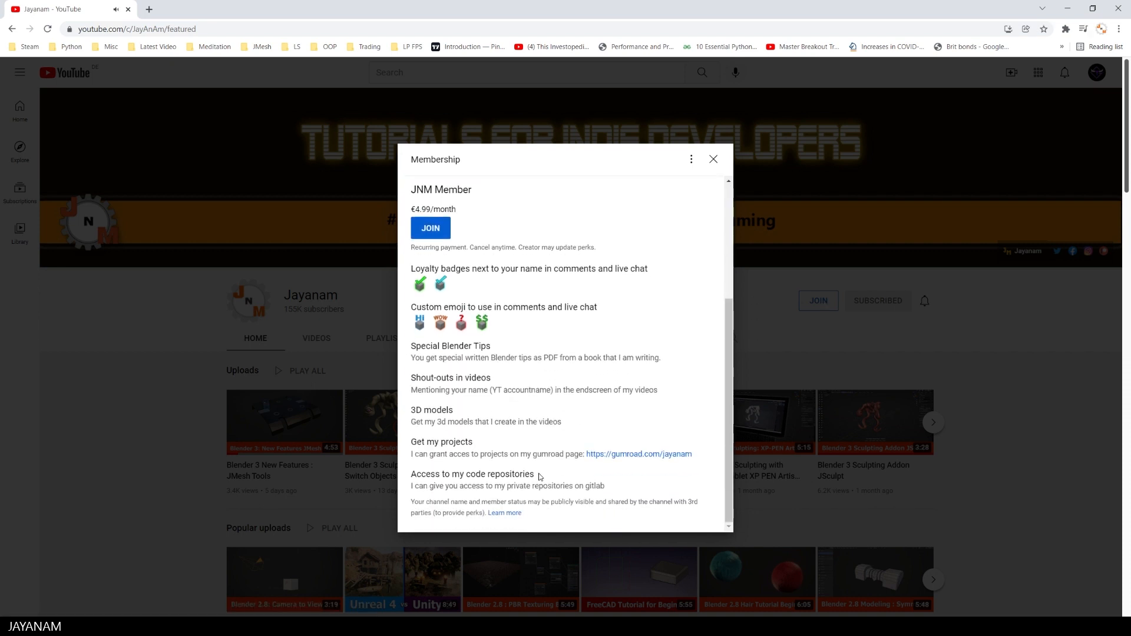